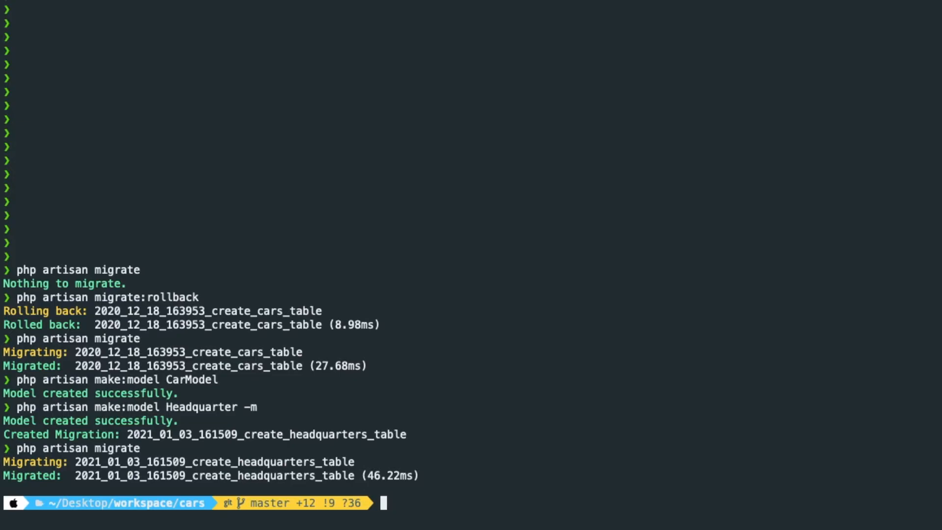
- Rerun 'php artisan make:model Headquarter -m' in the terminal
{"action": "type", "text": "php"}
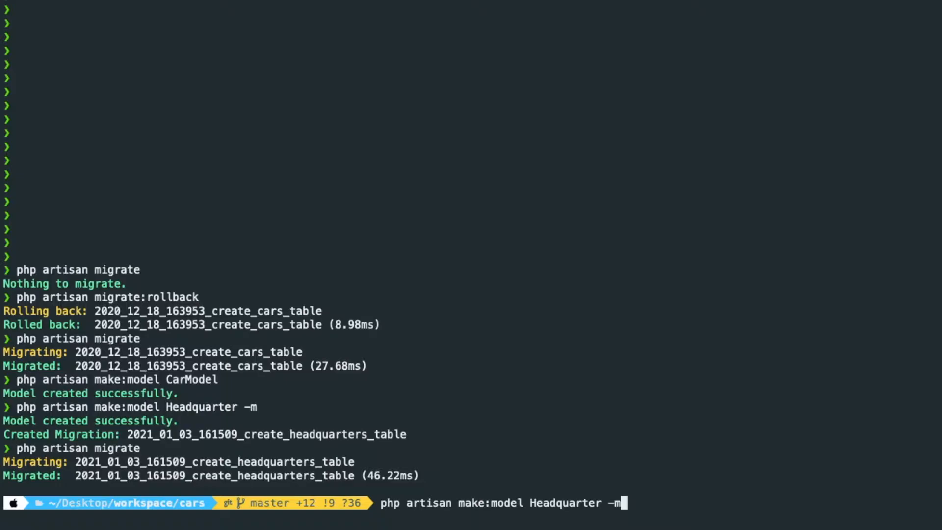
{"action": "key", "text": "enter"}
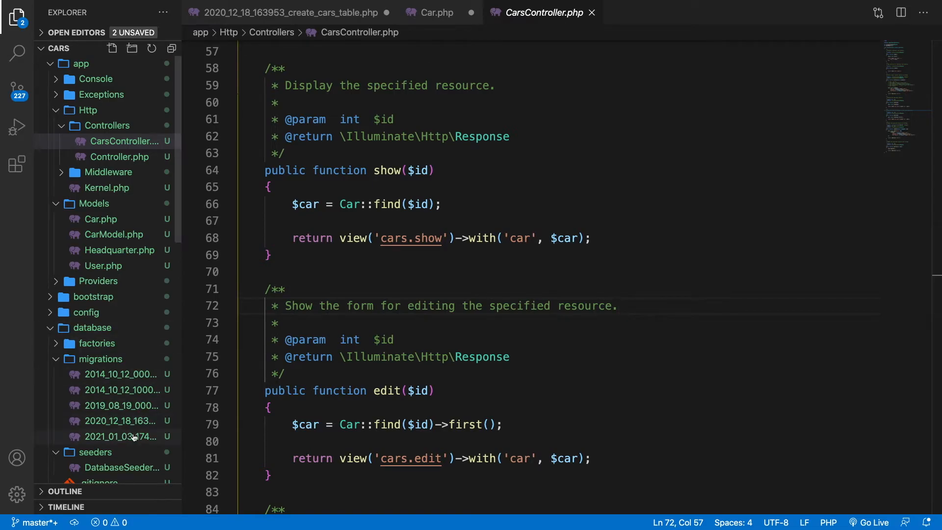
- Add id, unsignedInteger car_id, string headquarters and string country columns to the headquarters migration
{"action": "left_click", "coordinate": [120, 436]}
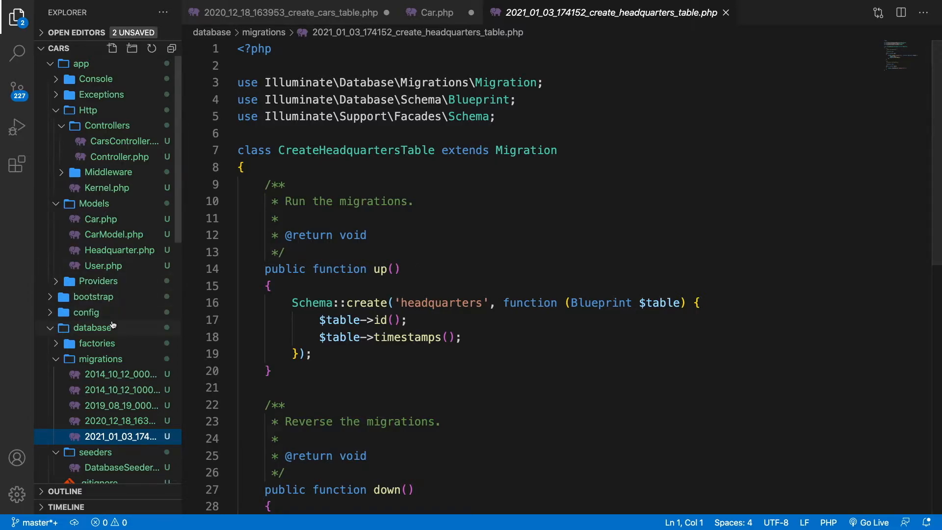
{"action": "left_click", "coordinate": [293, 13]}
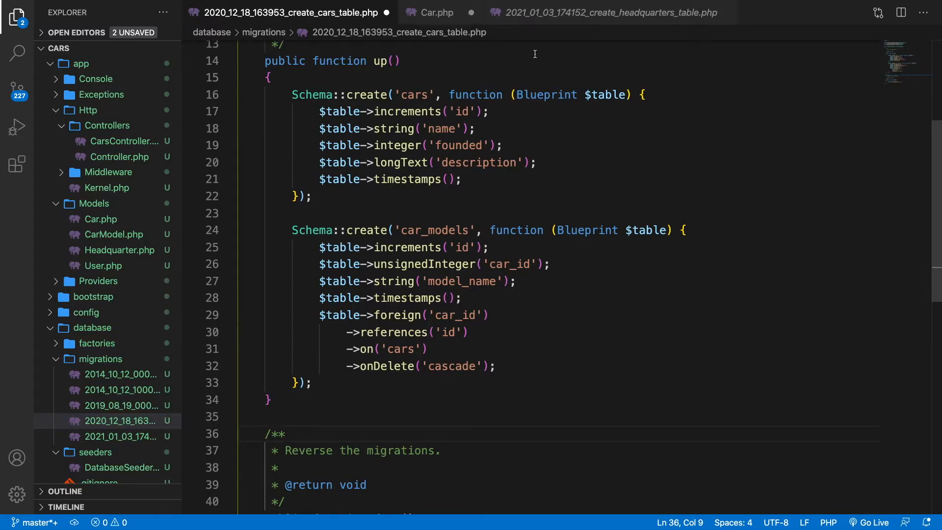
{"action": "left_click", "coordinate": [602, 12]}
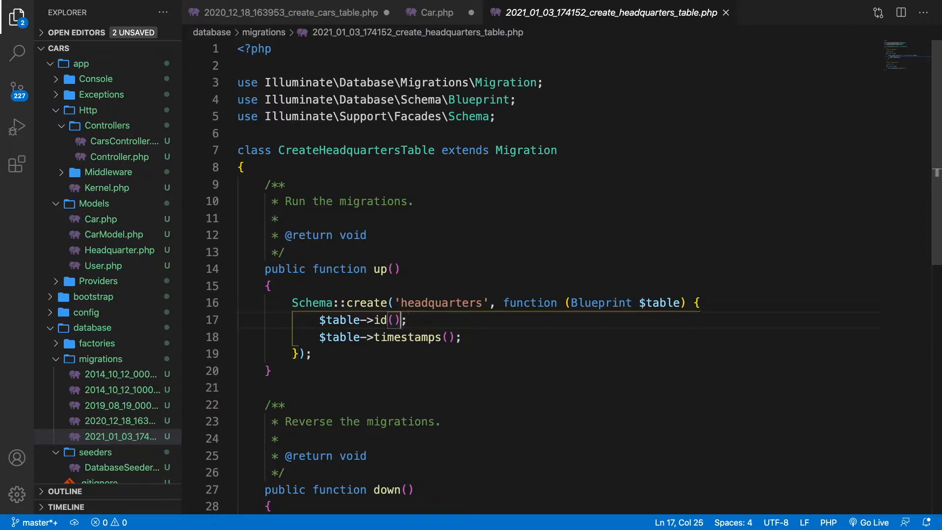
{"action": "type", "text": "'id'"}
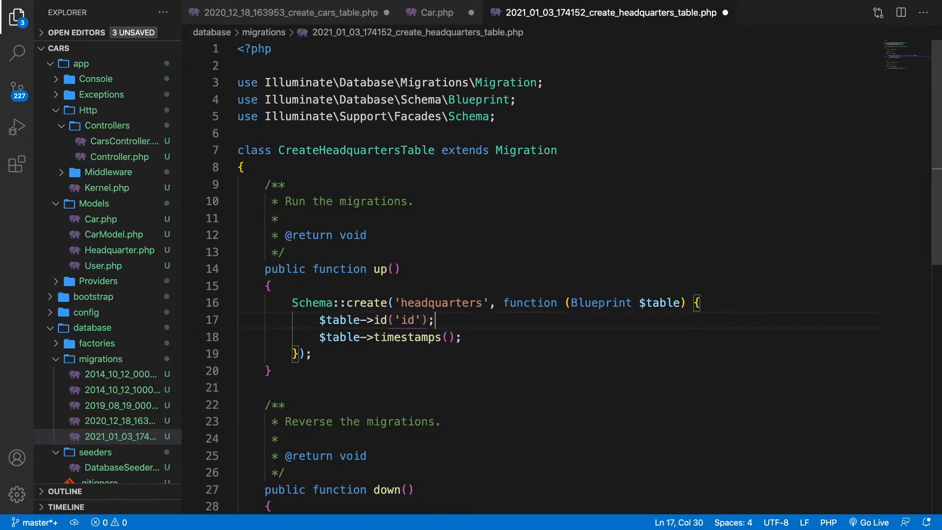
{"action": "type", "text": "$table->"}
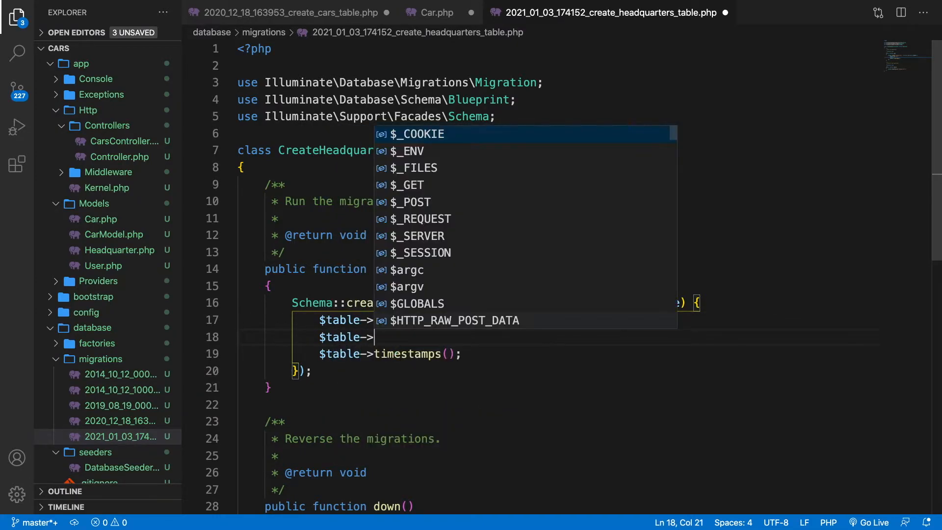
{"action": "type", "text": "unsignedInteger();"}
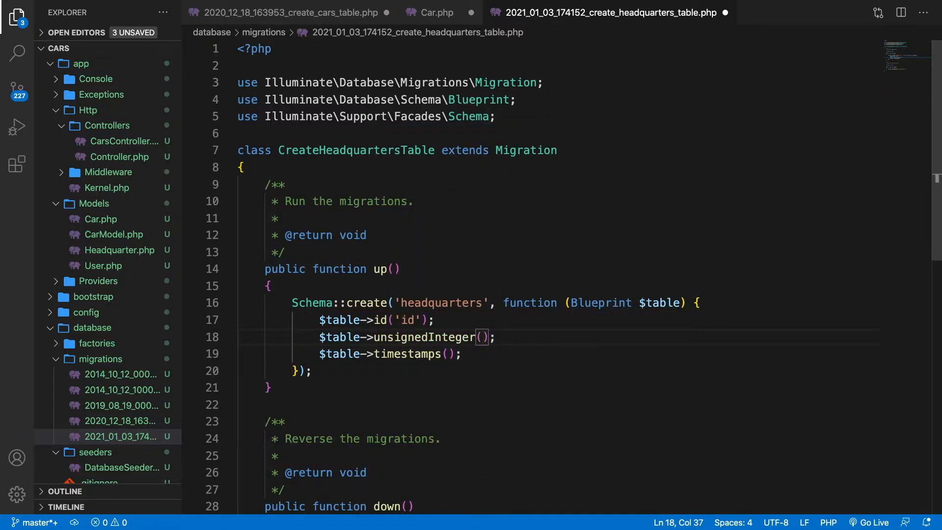
{"action": "type", "text": "'car_id'"}
{"action": "type", "text": "$table-"}
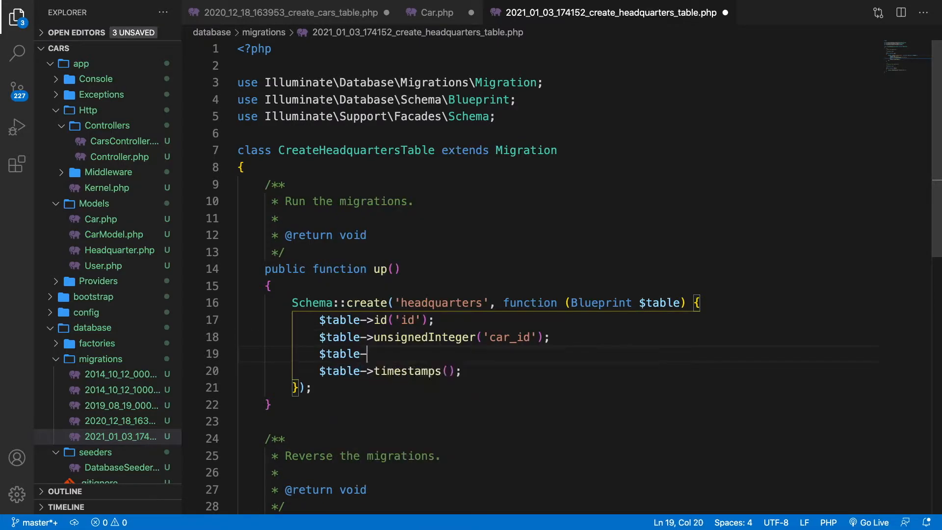
{"action": "type", "text": "string('')"}
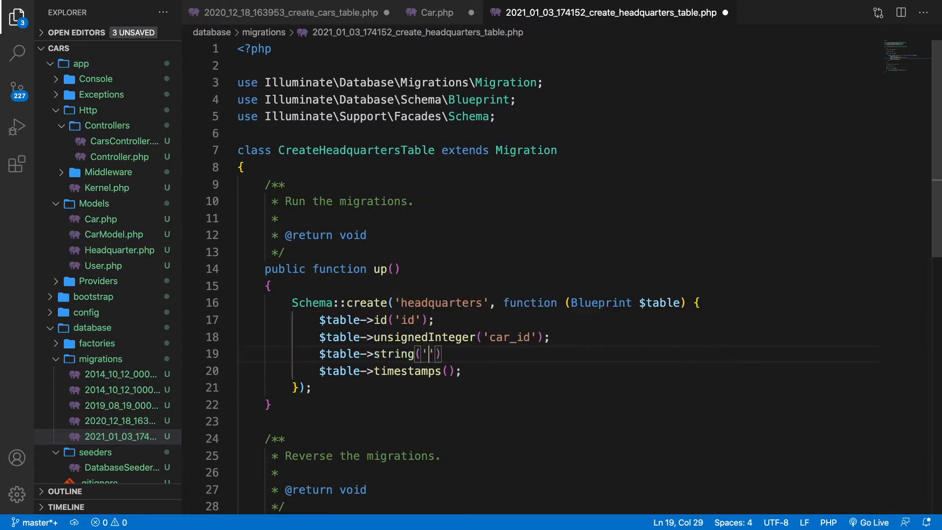
{"action": "type", "text": "headquarters"}
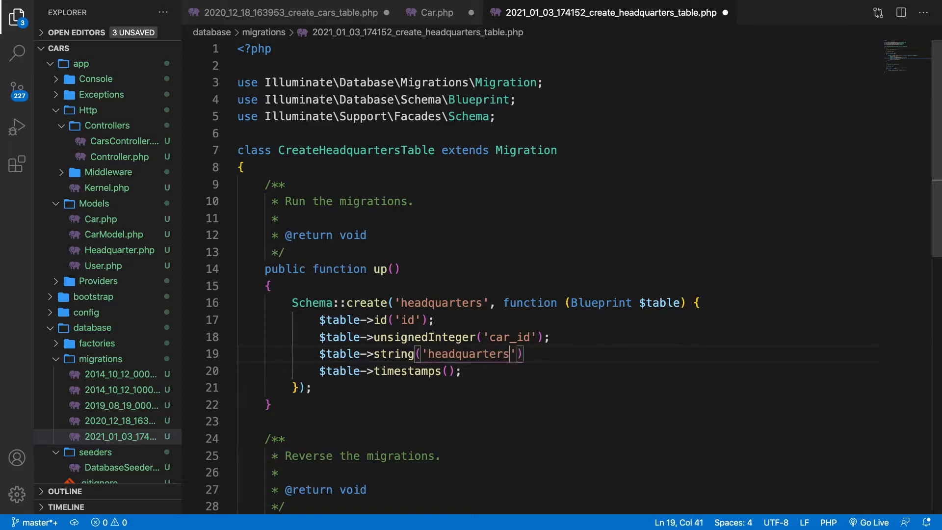
{"action": "type", "text": "$table"}
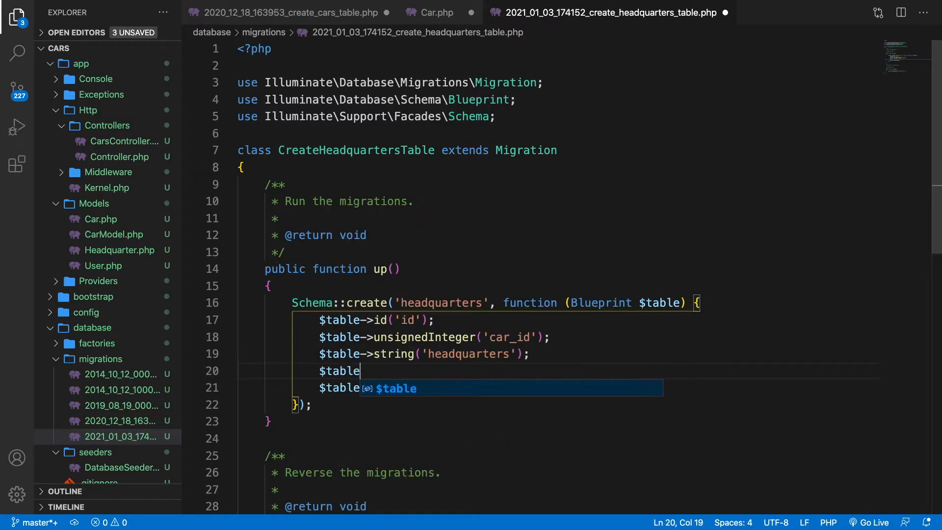
{"action": "type", "text": "->string('')"}
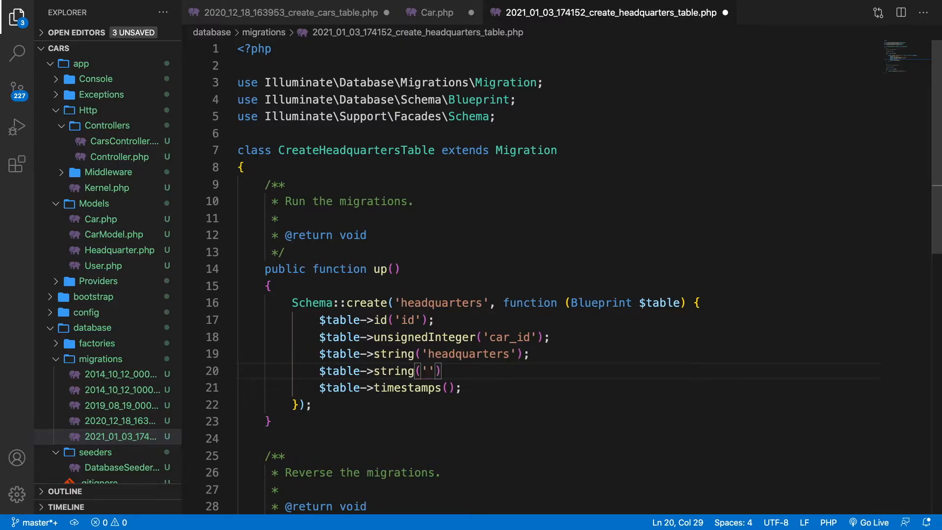
{"action": "type", "text": "country"}
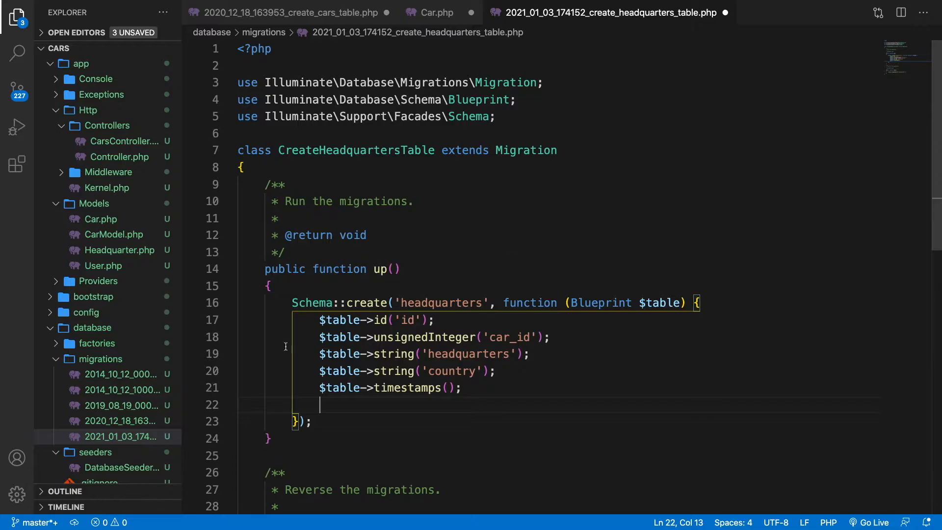
- Write $table->foreign('car_id')->references('id')->on( in the headquarters migration, copying the cars migration
{"action": "left_click", "coordinate": [292, 13]}
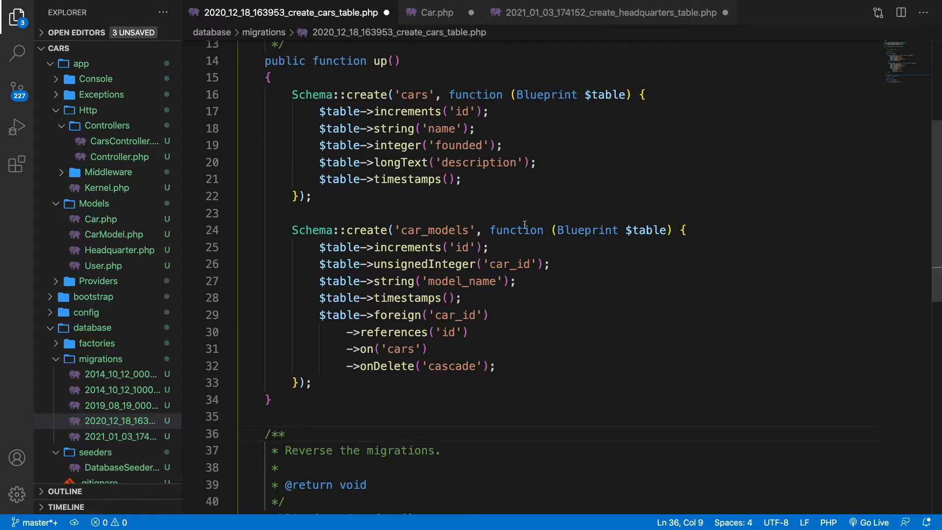
{"action": "triple_click", "coordinate": [430, 264]}
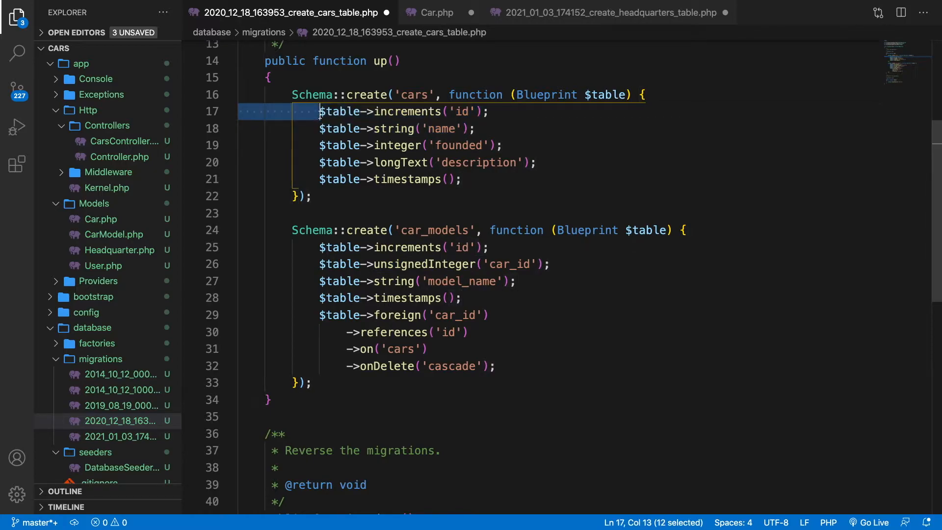
{"action": "left_click", "coordinate": [600, 12]}
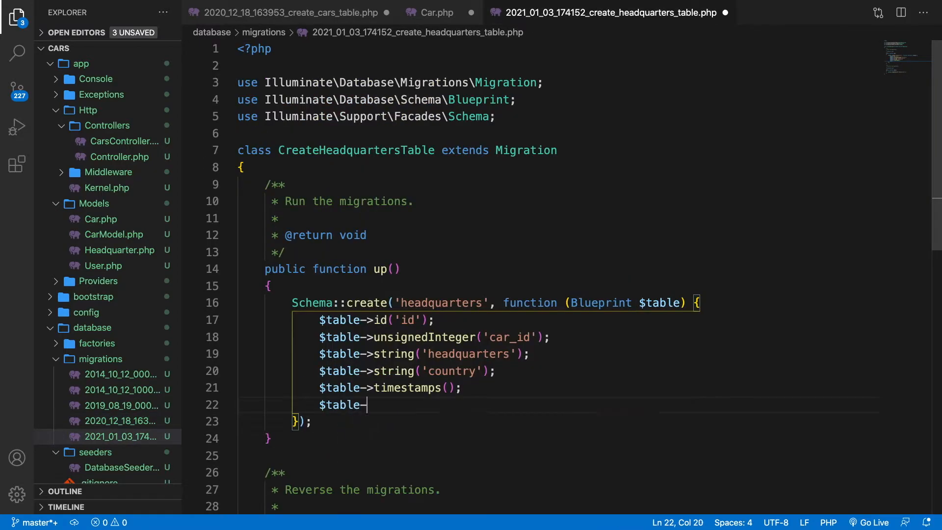
{"action": "type", "text": "foreign()"}
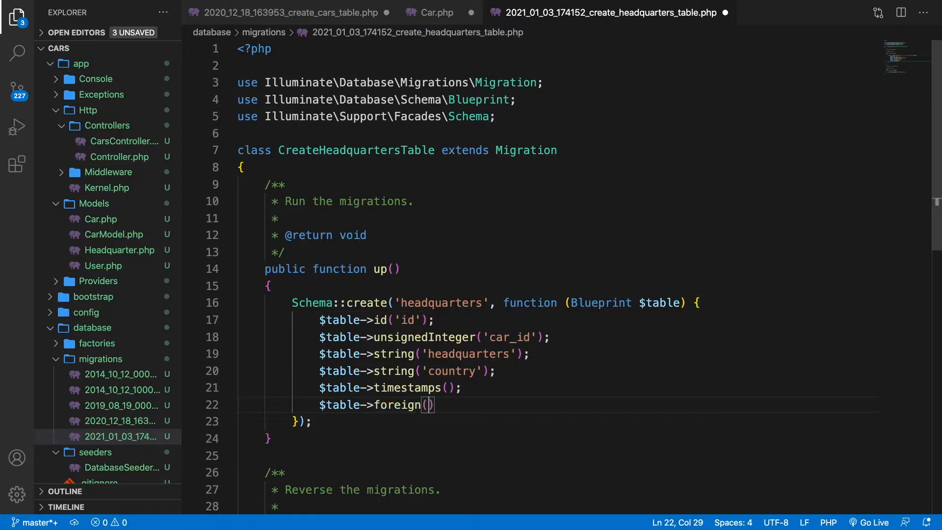
{"action": "type", "text": "'car_id'"}
{"action": "type", "text": "->references"}
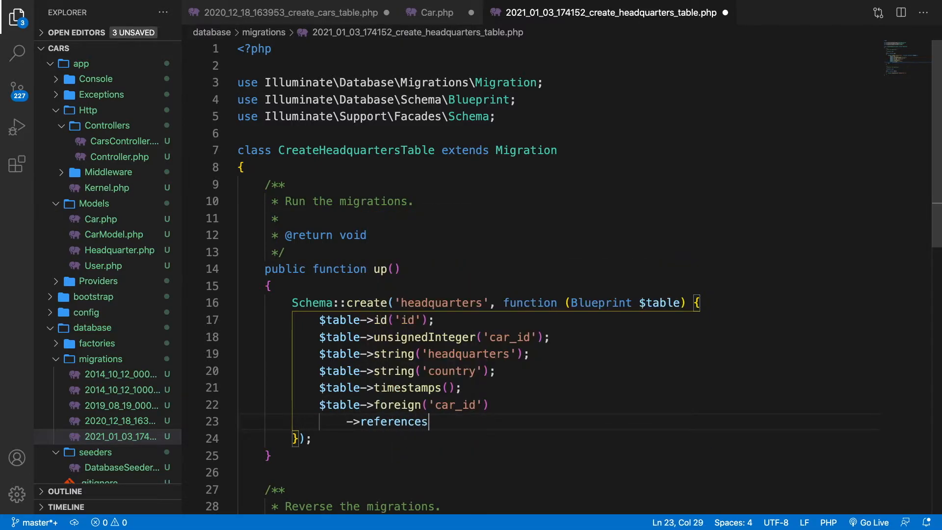
{"action": "type", "text": "('id')"}
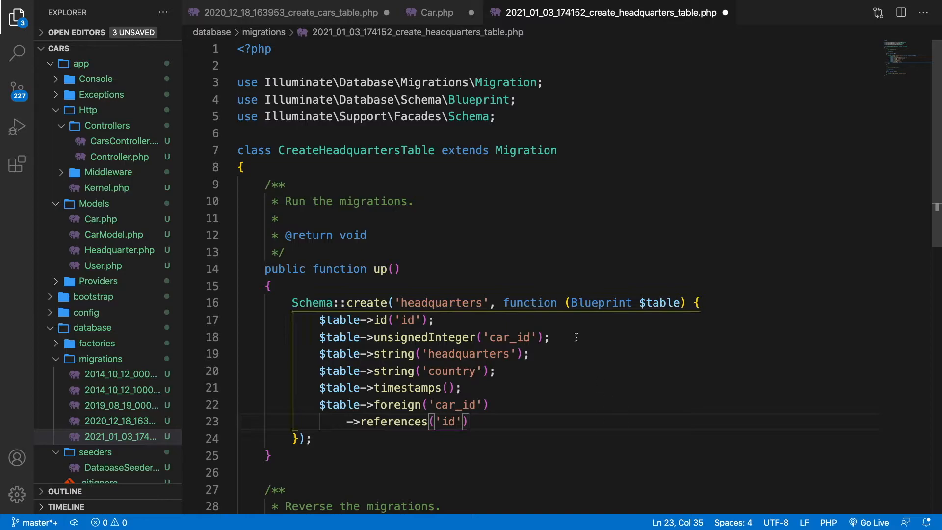
{"action": "left_click", "coordinate": [295, 12]}
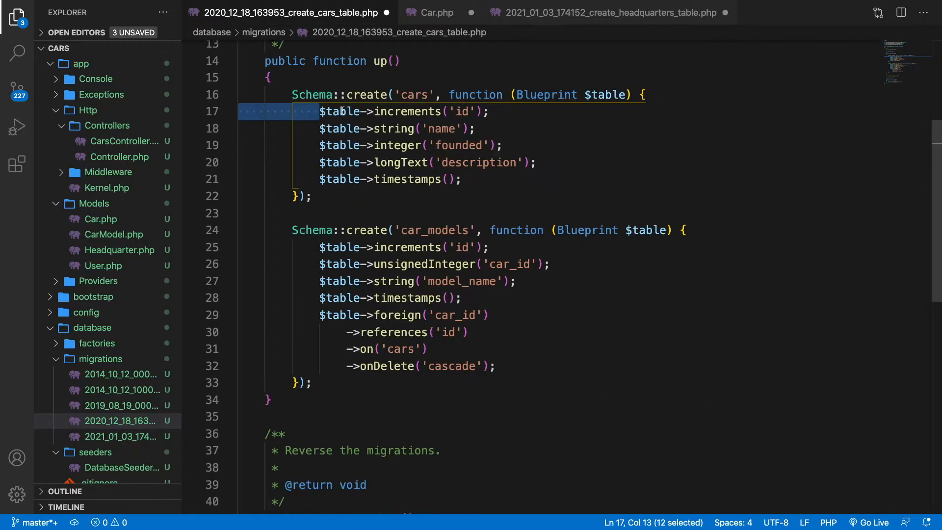
{"action": "left_click", "coordinate": [609, 12]}
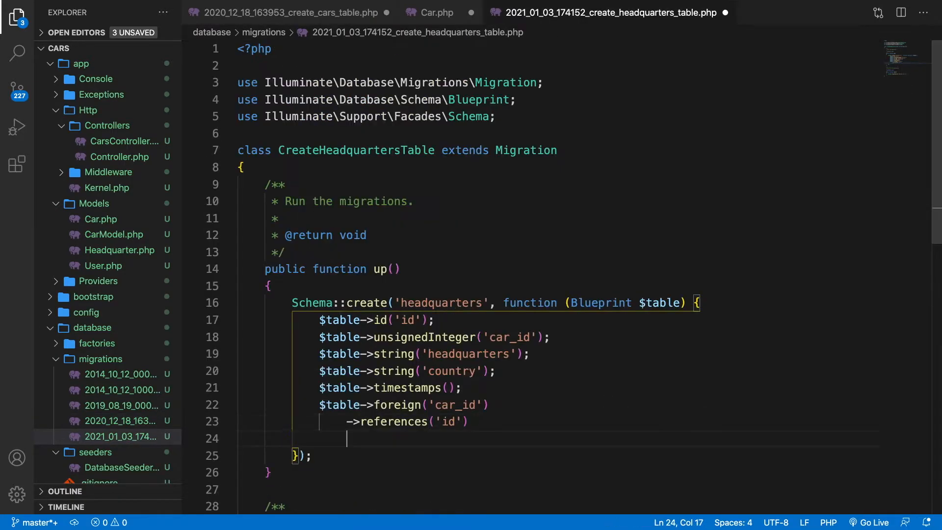
{"action": "type", "text": "->on("}
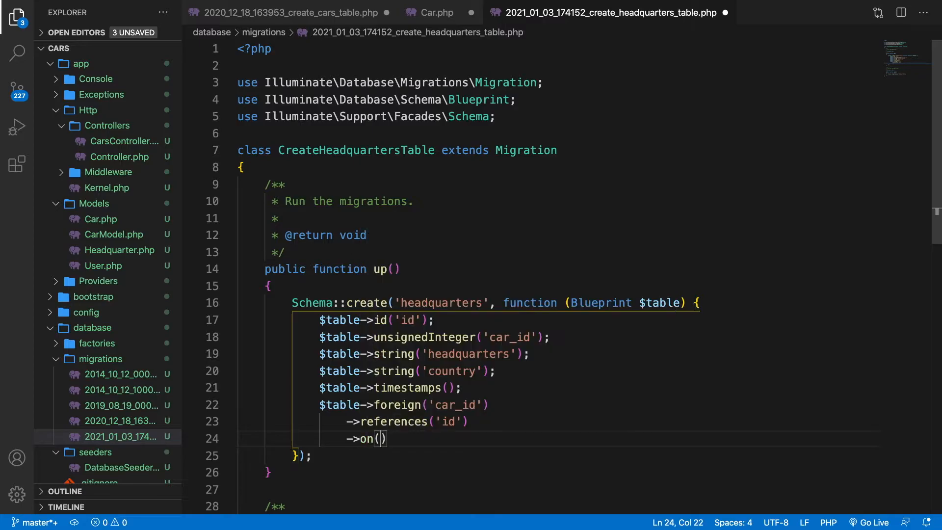
{"action": "type", "text": "->o"}
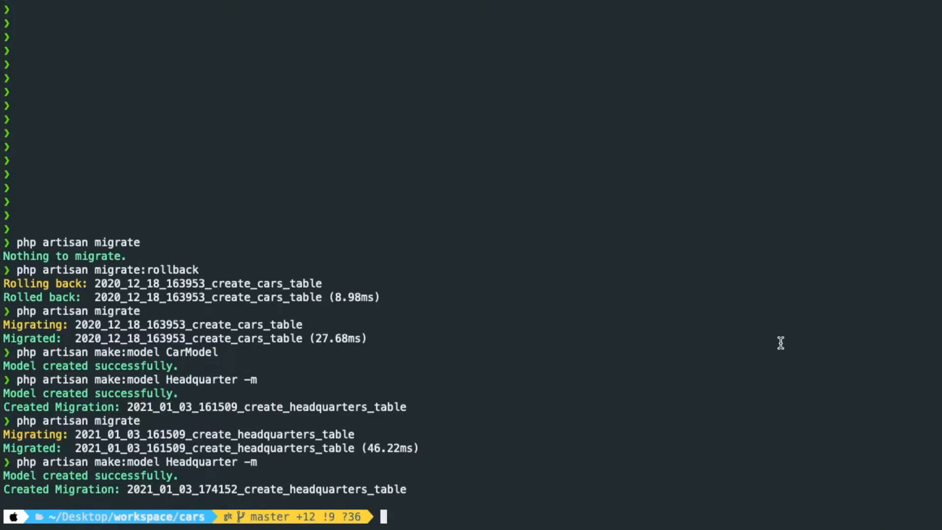
- In MySQL, run show tables and desc headquarters, then start querying the cars table
{"action": "type", "text": "php a"}
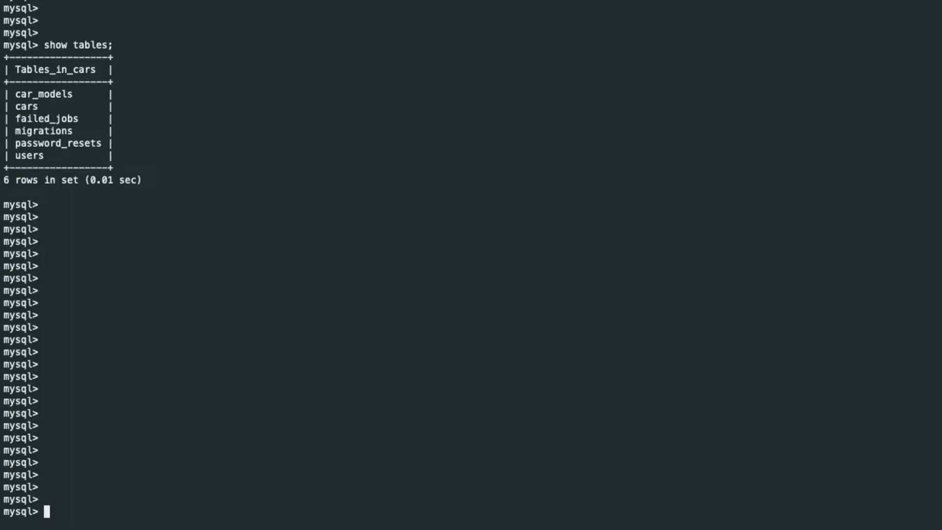
{"action": "type", "text": "d"}
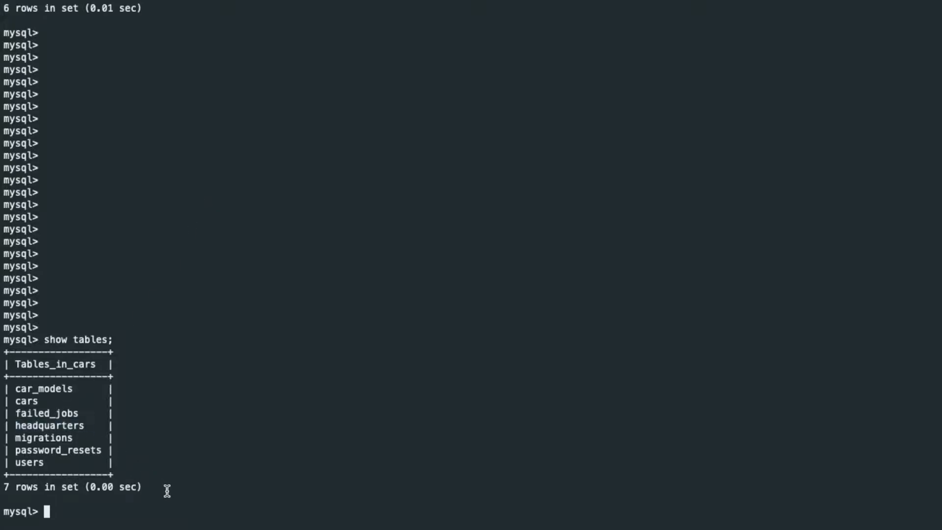
{"action": "type", "text": "desc headquarters;"}
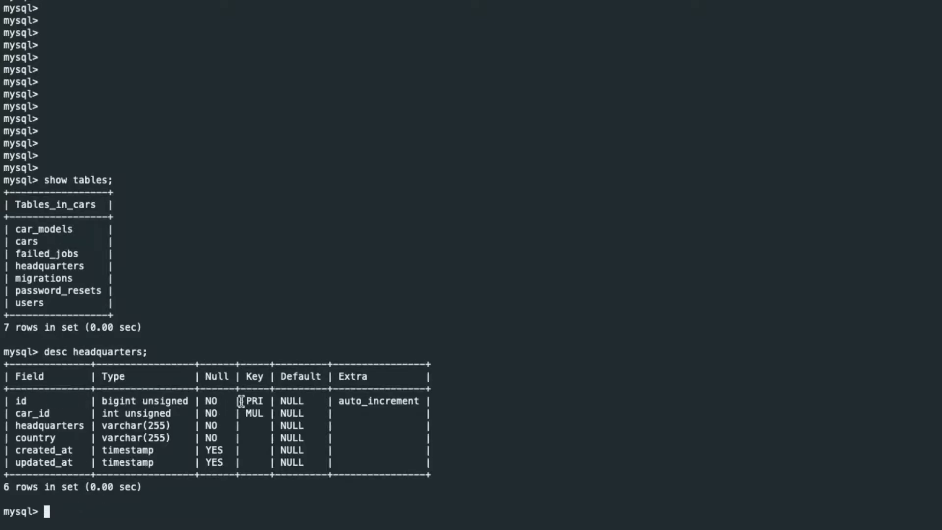
{"action": "double_click", "coordinate": [32, 412]}
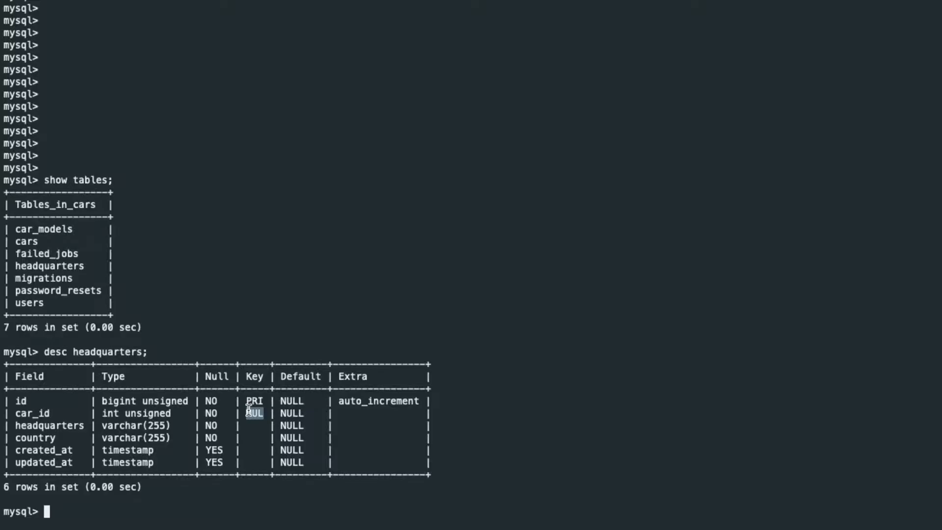
{"action": "type", "text": "select * from cars;"}
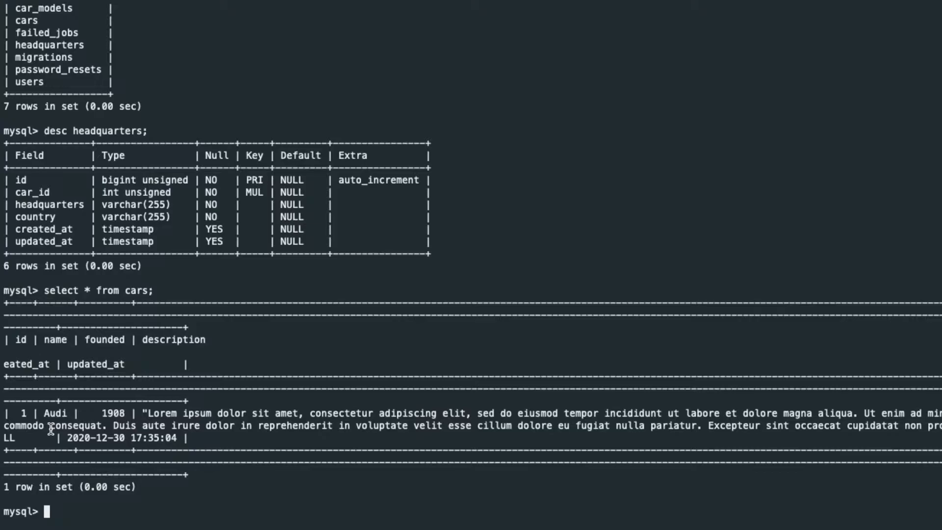
- Insert headquarters row (1, 'Ingolstadt', 'Germany') and run select * from headquarters
{"action": "double_click", "coordinate": [22, 413]}
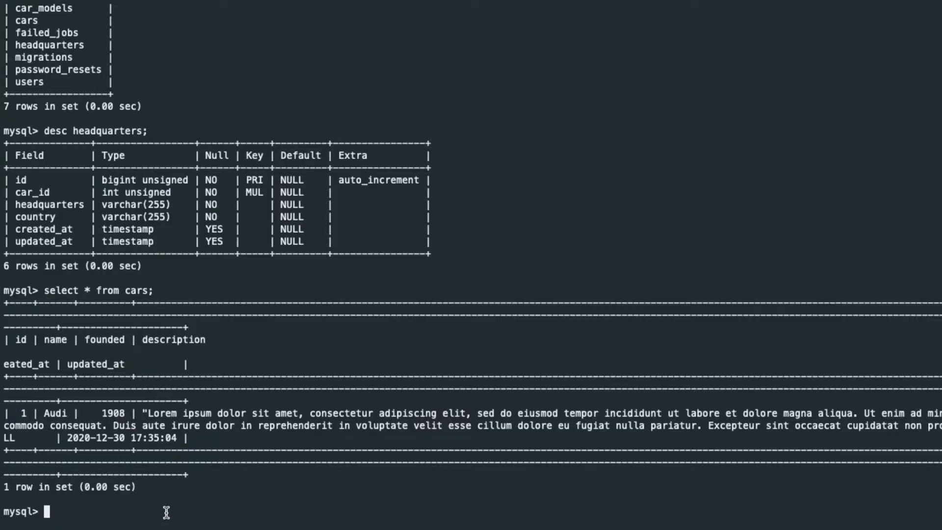
{"action": "type", "text": "insert"}
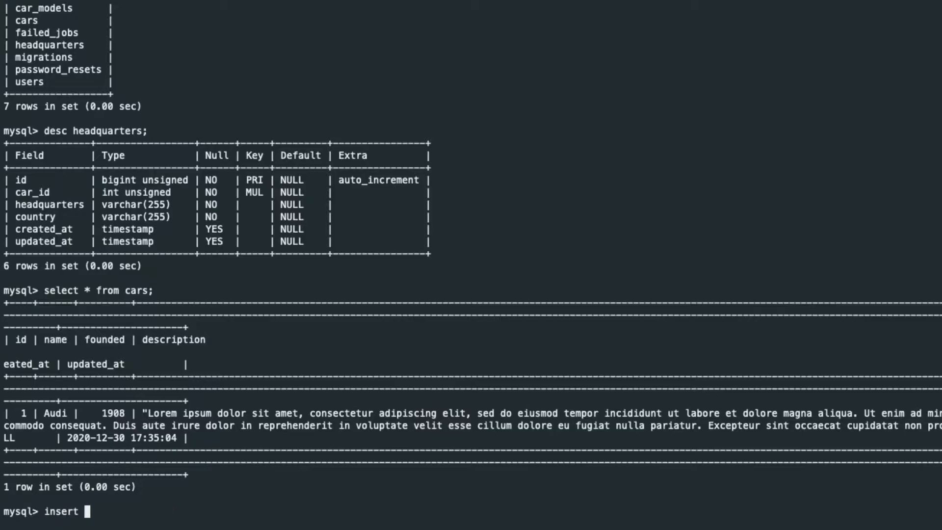
{"action": "type", "text": "into headquar"}
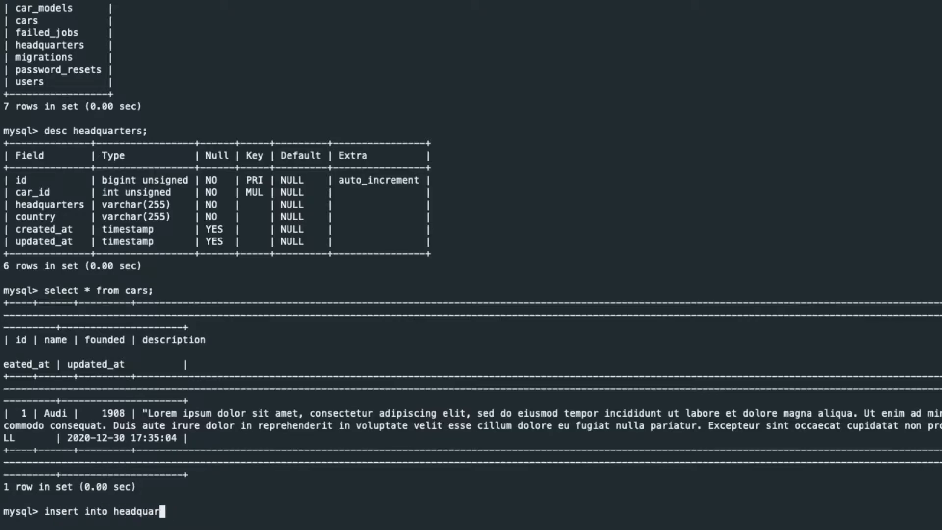
{"action": "type", "text": "ters("}
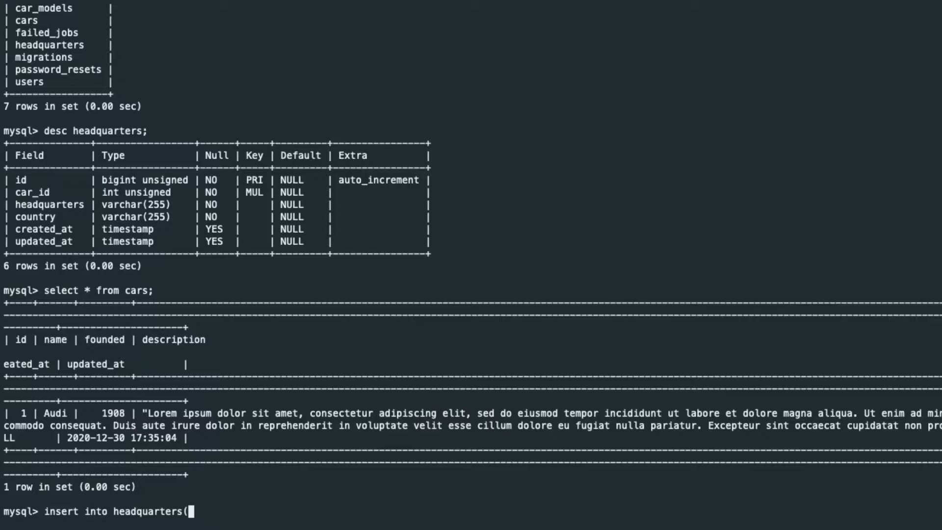
{"action": "type", "text": "car_id, he"}
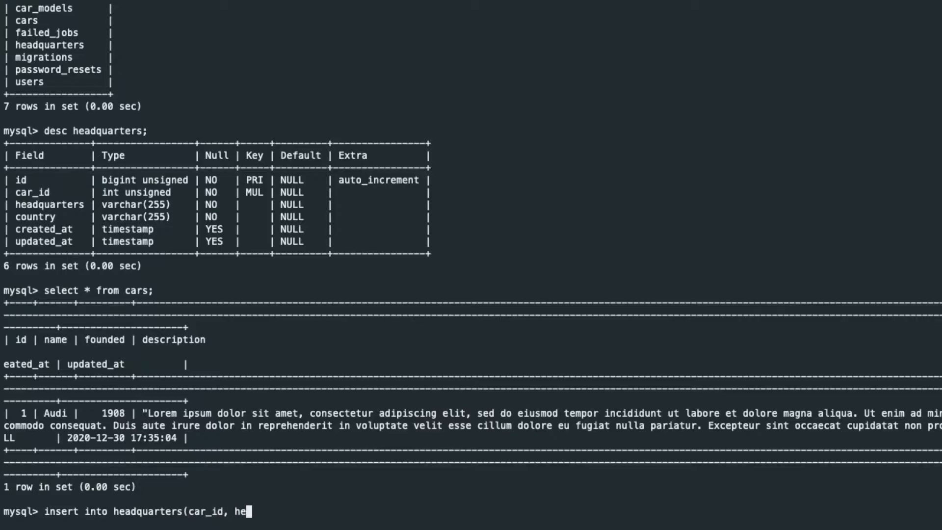
{"action": "type", "text": "adquarters,"}
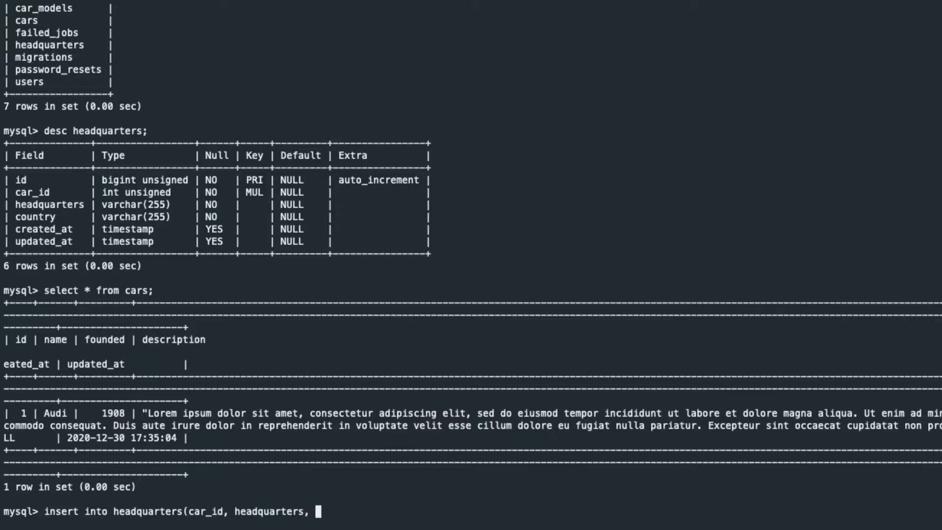
{"action": "type", "text": "country) VALU"}
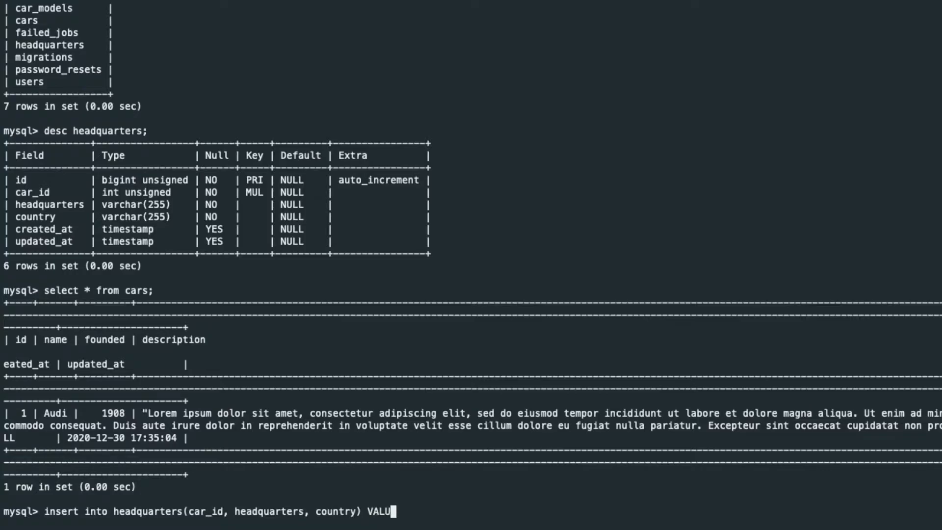
{"action": "type", "text": "ES(1"}
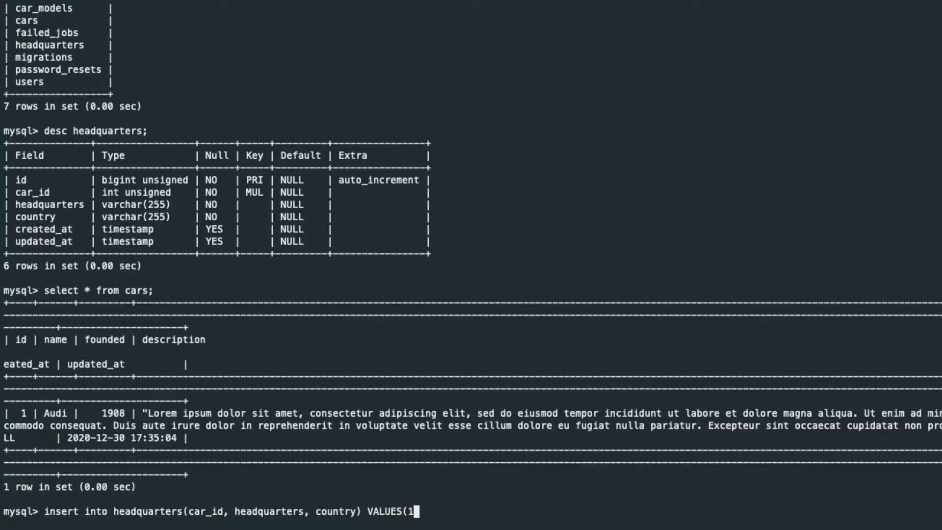
{"action": "type", "text": ", '"}
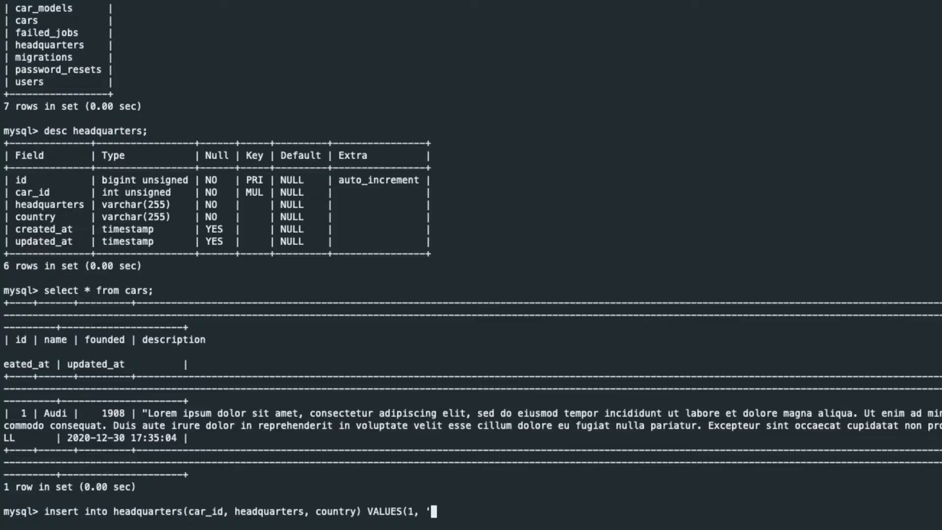
{"action": "type", "text": "Ingols"}
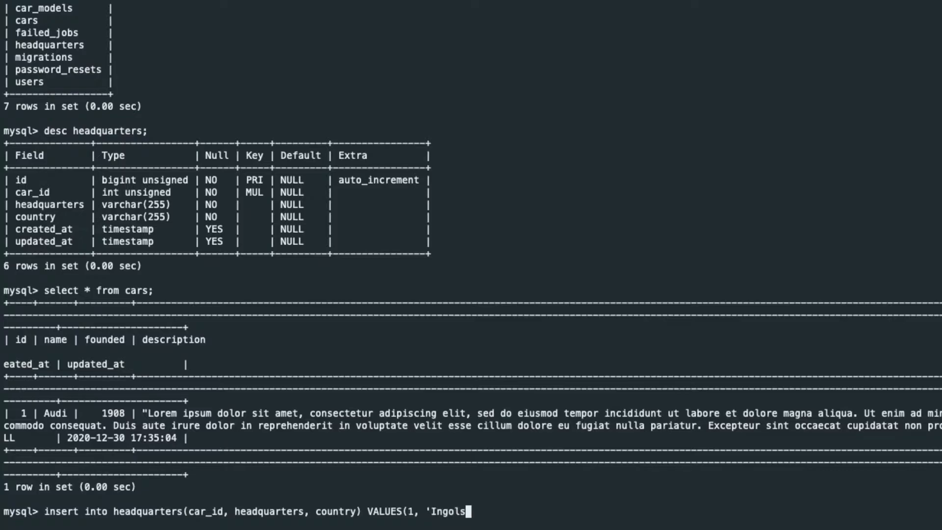
{"action": "type", "text": "tadt', 'Germa"}
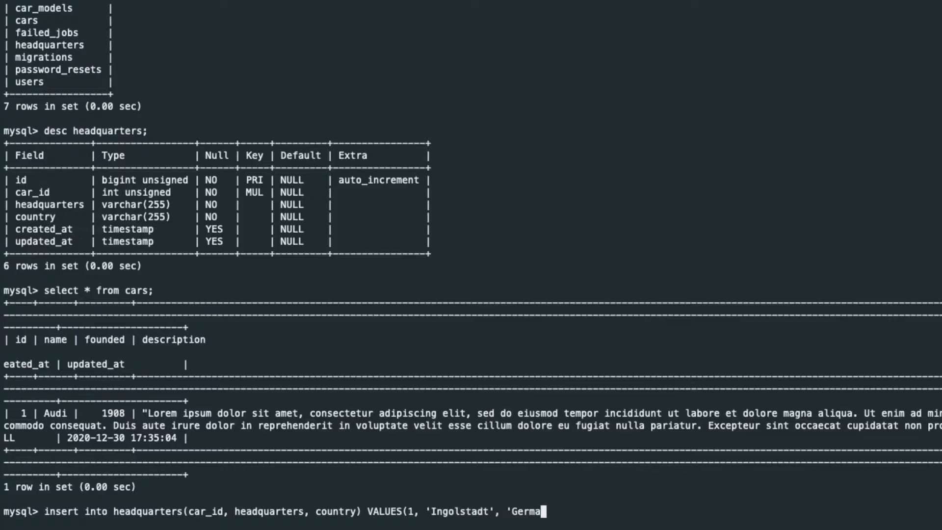
{"action": "type", "text": "ny"}
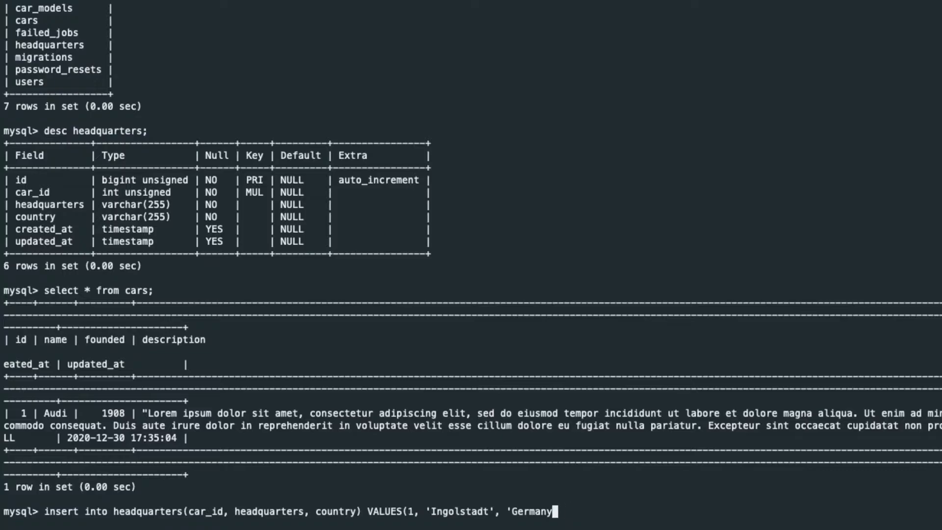
{"action": "type", "text": "');"}
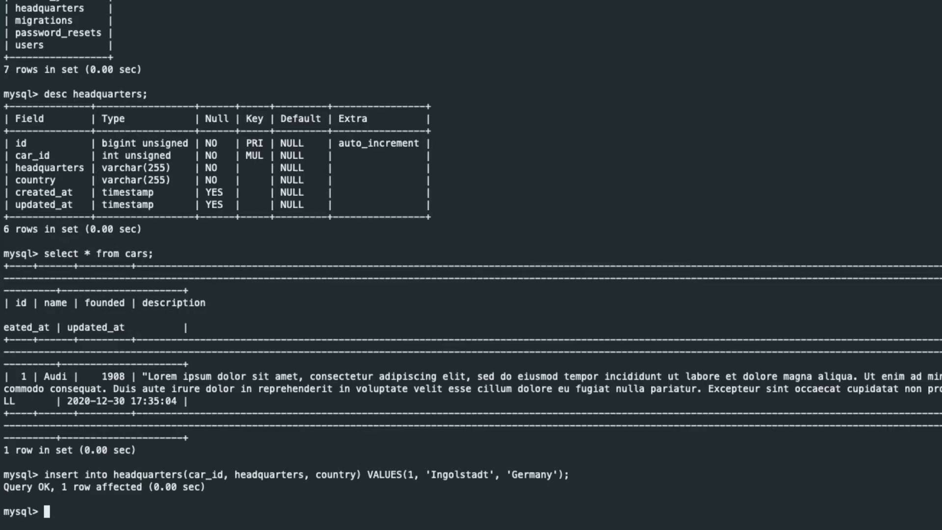
{"action": "type", "text": "select * from"}
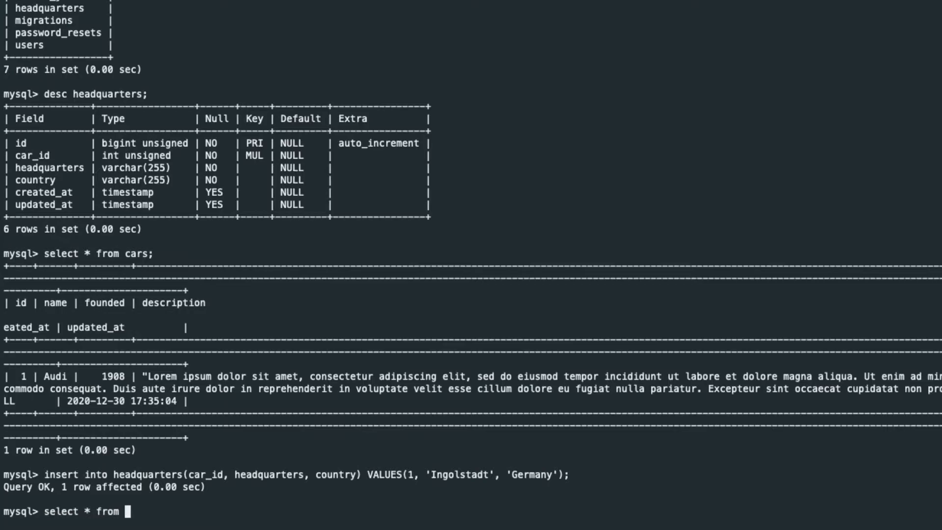
{"action": "type", "text": "headquarters;"}
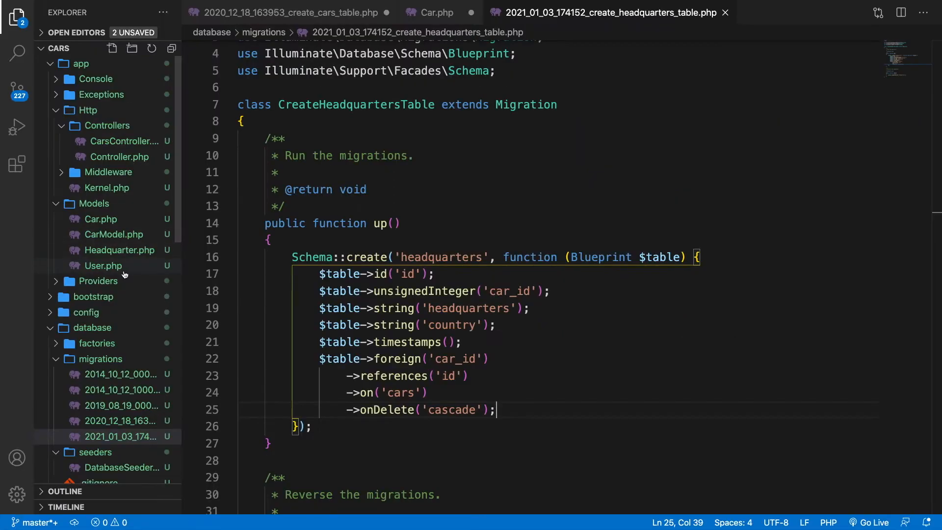
- Add public function headquarter() returning $this->hasOne(Headquarter::class) to Car.php
{"action": "left_click", "coordinate": [101, 219]}
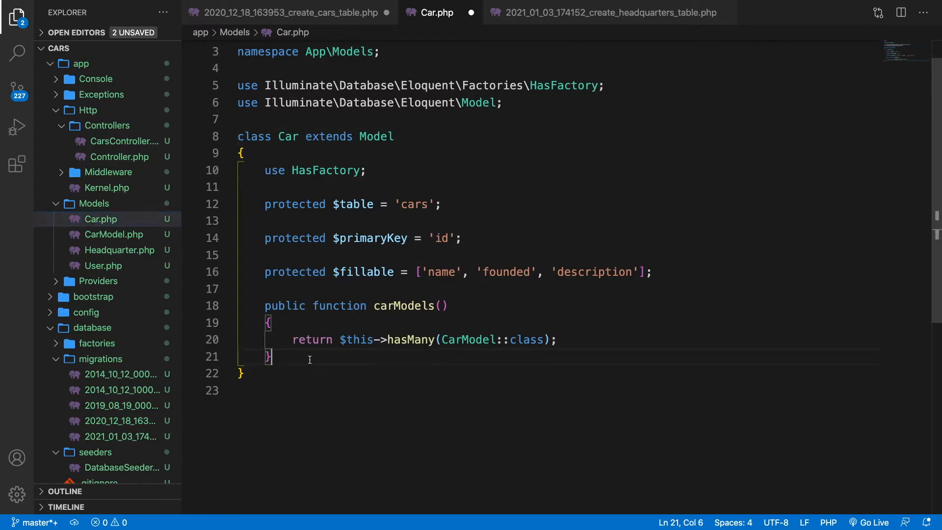
{"action": "type", "text": "pub"}
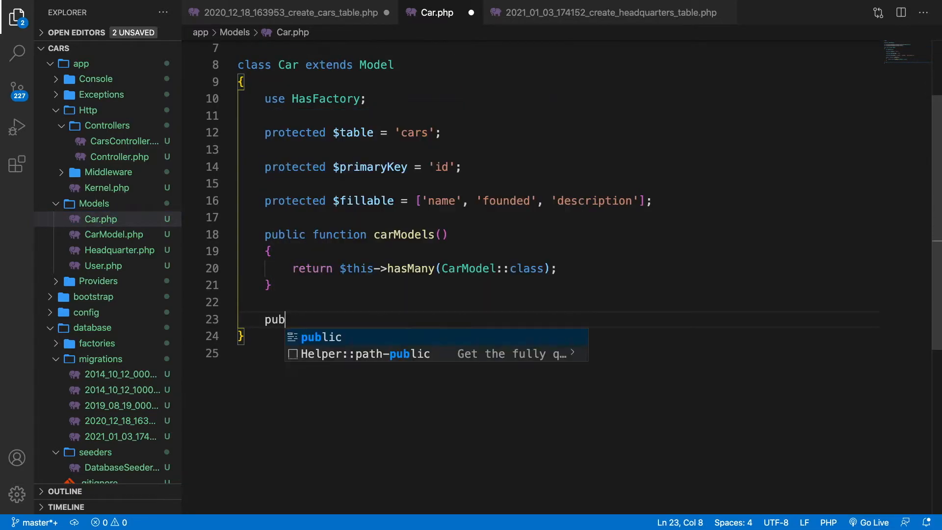
{"action": "type", "text": "lic function headquarter("}
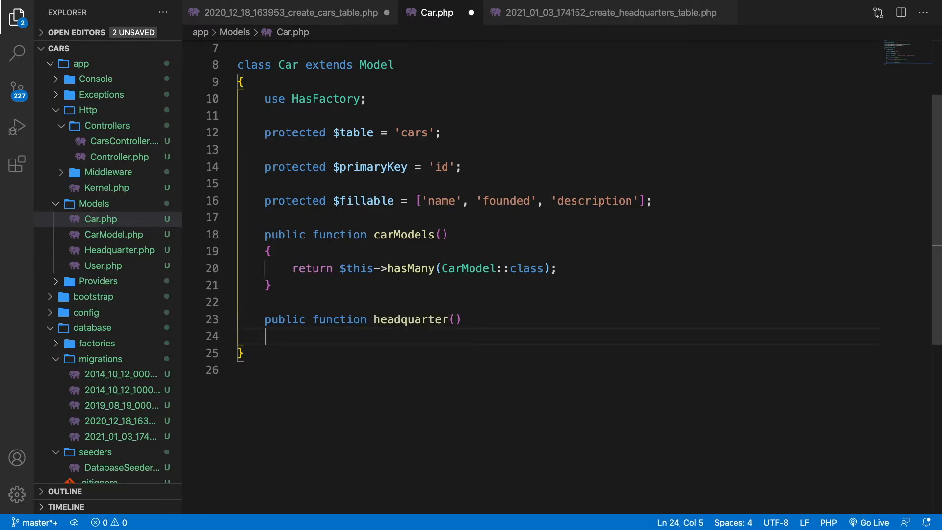
{"action": "type", "text": "{"}
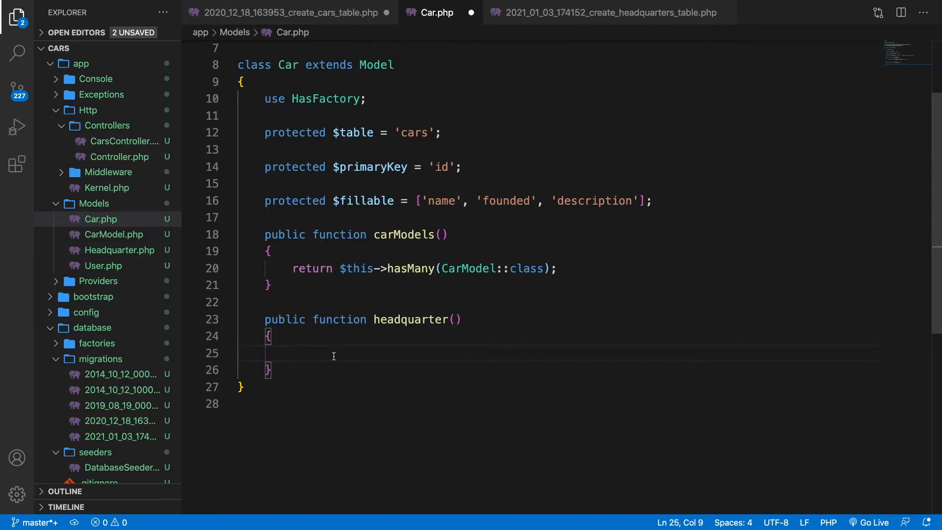
{"action": "type", "text": "return $this->"}
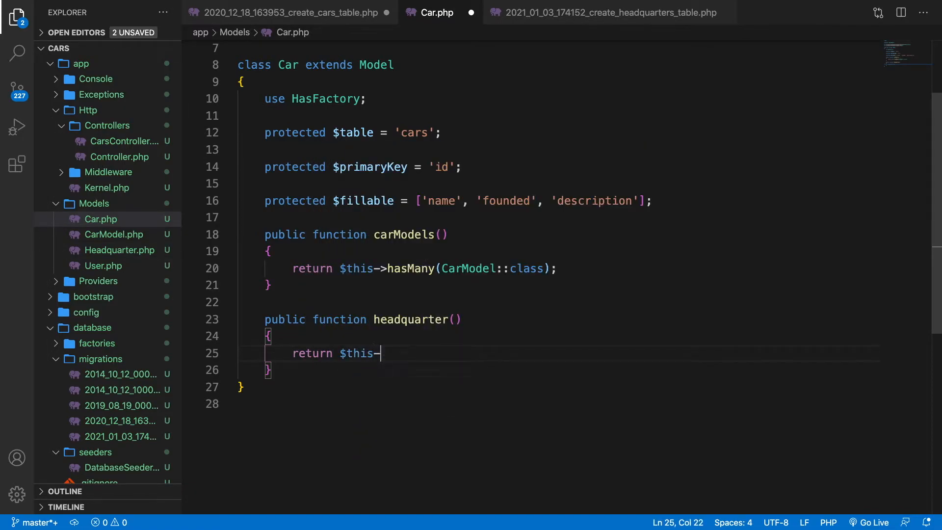
{"action": "type", "text": "hasOne("}
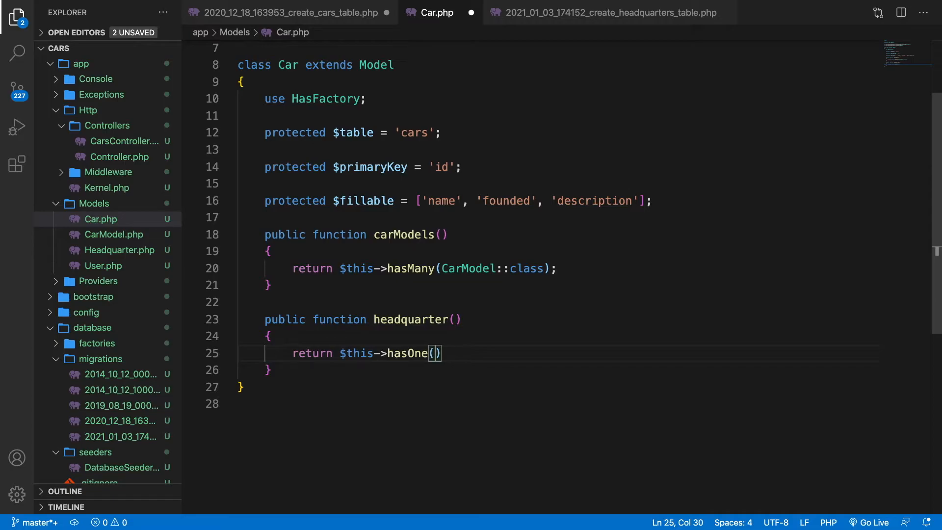
{"action": "type", "text": "He"}
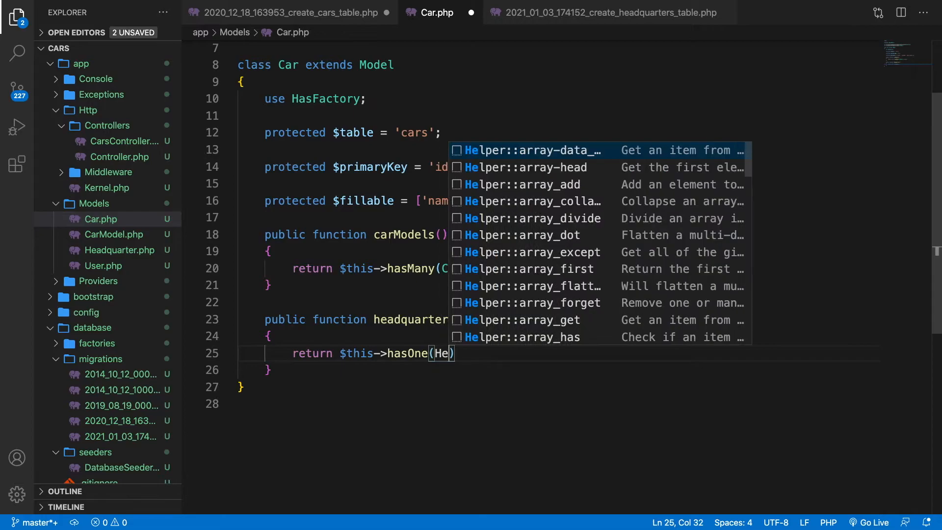
{"action": "type", "text": "adquarter::class"}
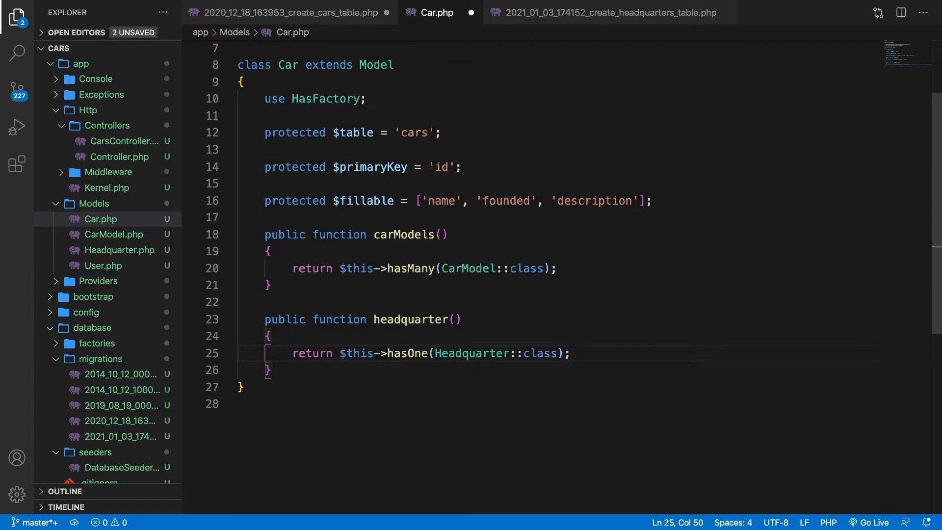
{"action": "left_click", "coordinate": [118, 250]}
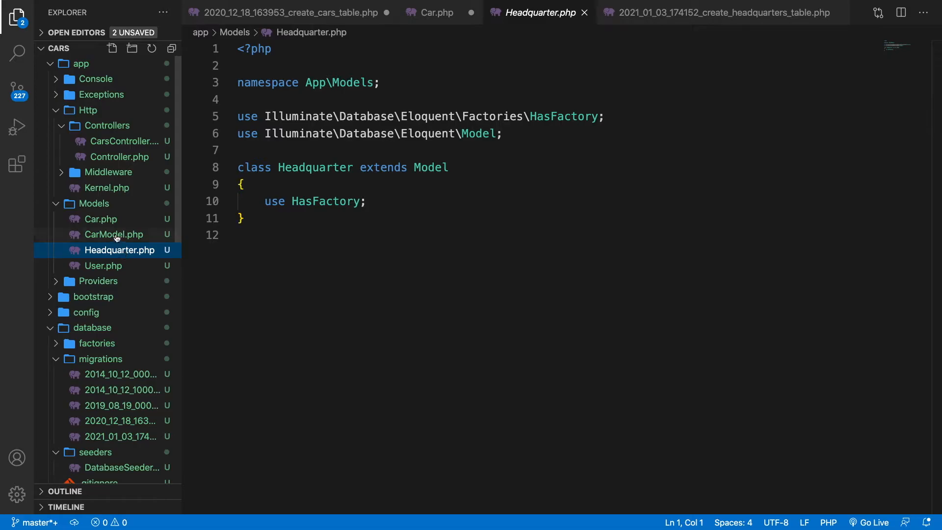
- Check CarModel.php's car() belongsTo relationship, then switch to CarsController.php
{"action": "left_click", "coordinate": [112, 235]}
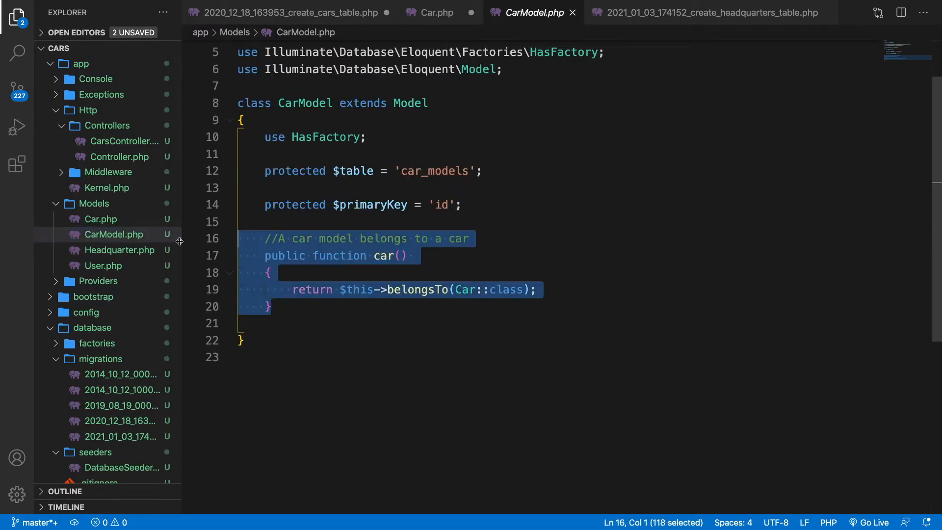
{"action": "left_click", "coordinate": [438, 13]}
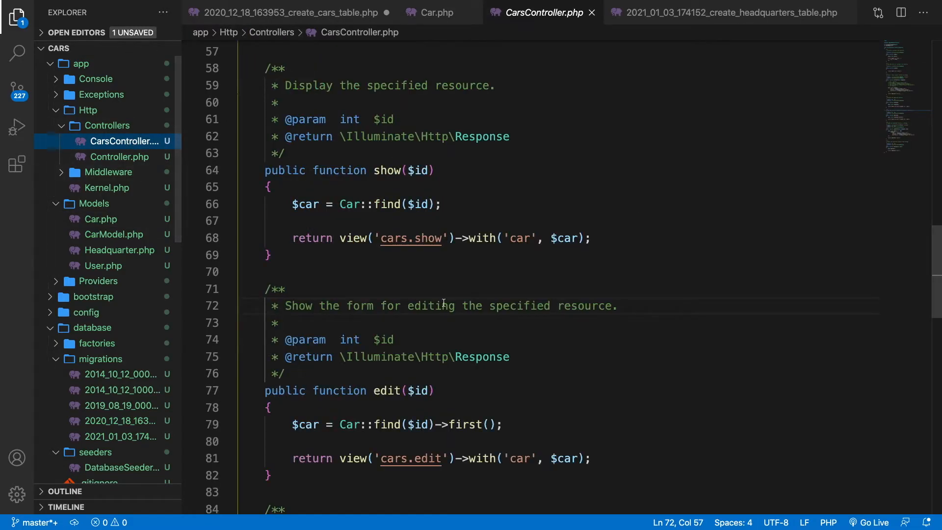
- Below Car::find in show(), add $hq = $car->headquarter; and begin dd($hq)
{"action": "scroll", "scroll_direction": "down", "scroll_amount": 3}
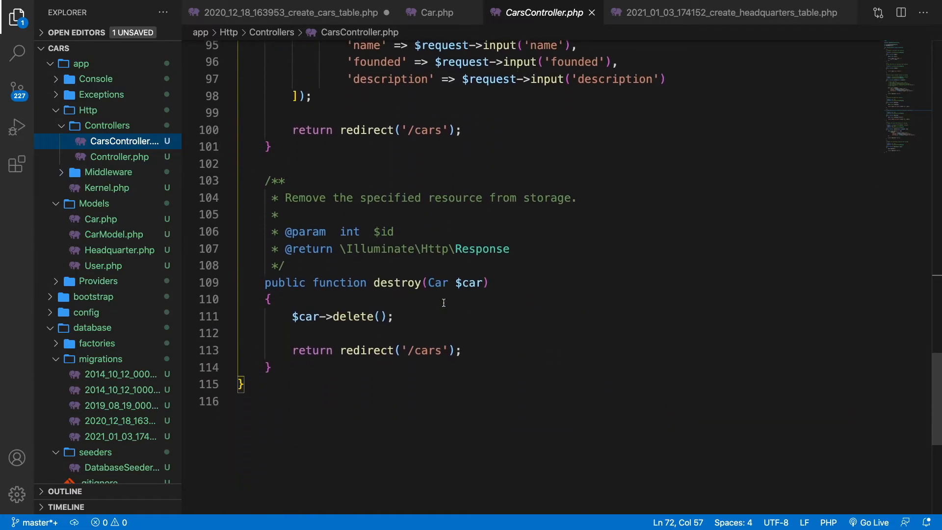
{"action": "scroll", "scroll_direction": "up", "scroll_amount": 3}
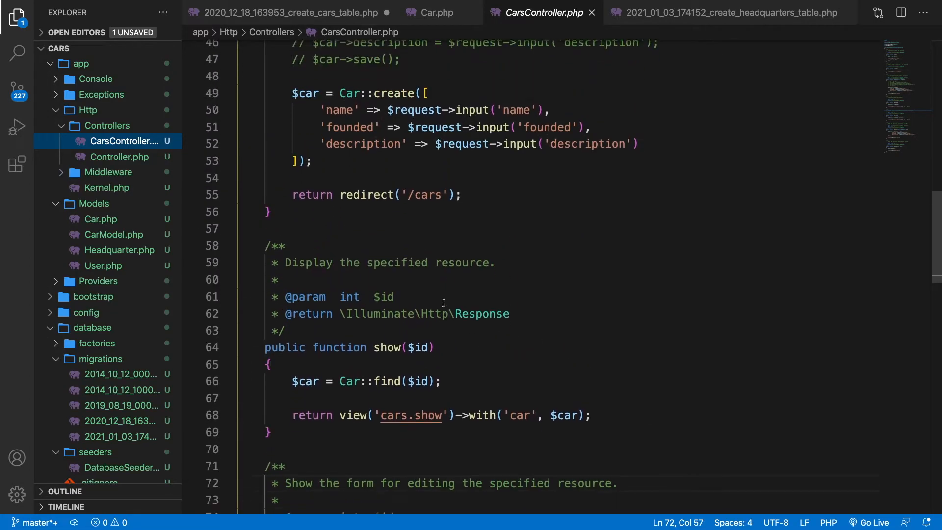
{"action": "scroll", "scroll_direction": "down", "scroll_amount": 3}
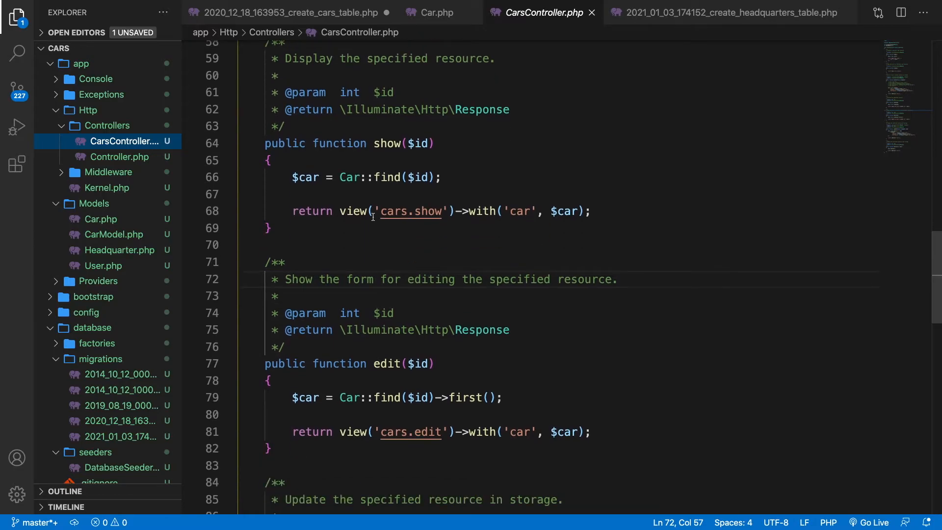
{"action": "triple_click", "coordinate": [365, 178]}
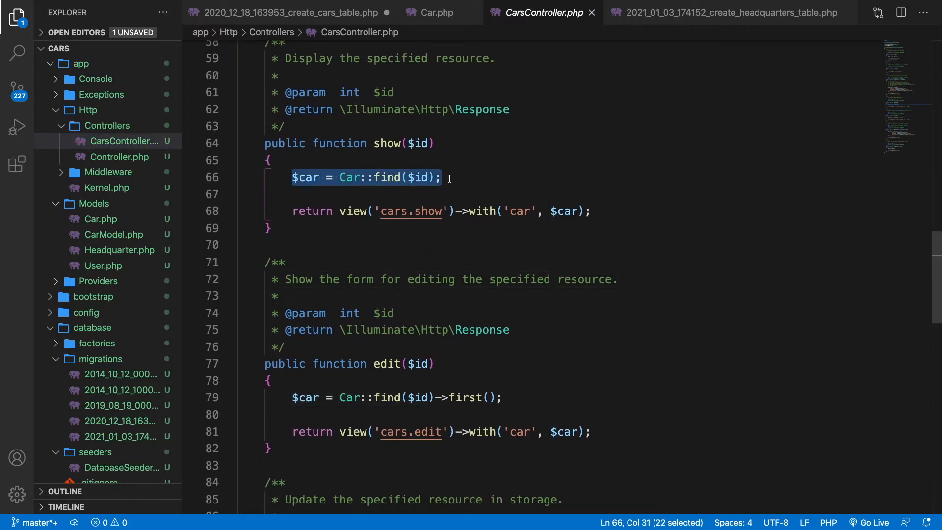
{"action": "key", "text": "enter"}
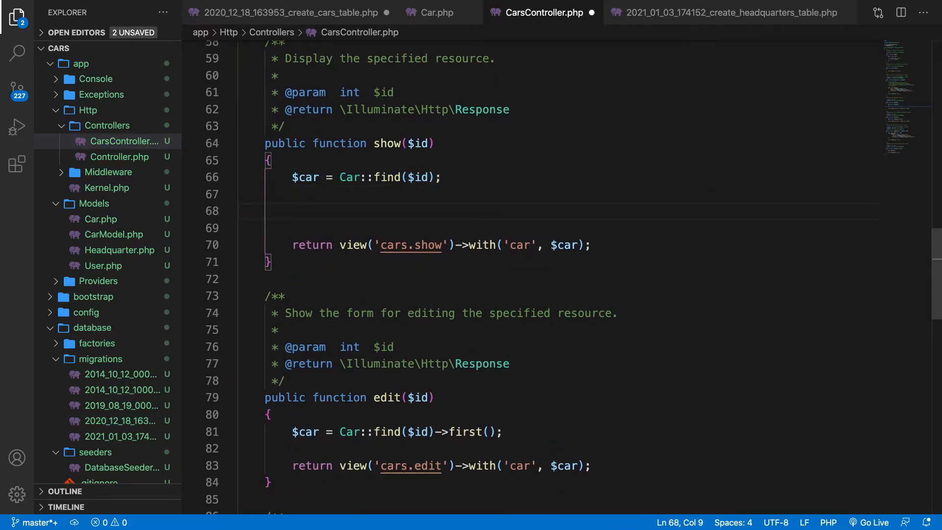
{"action": "type", "text": "$hq = $ca"}
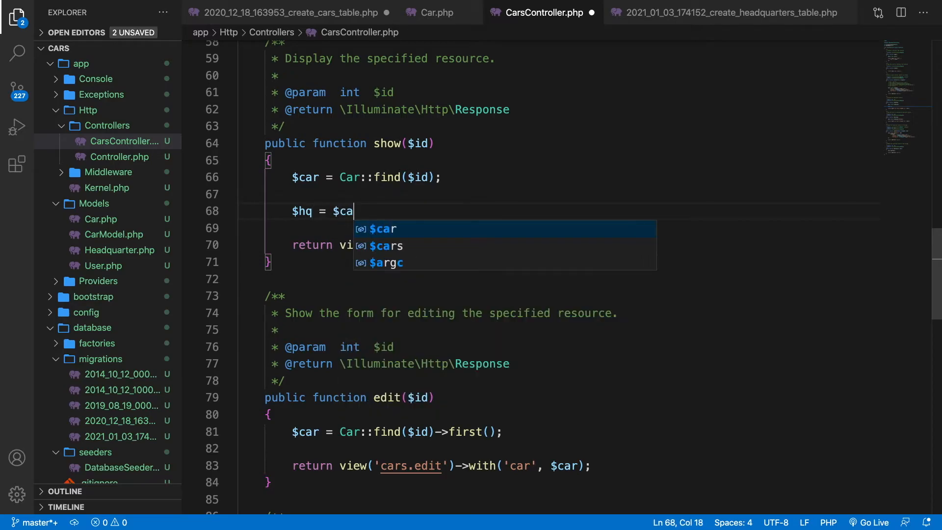
{"action": "type", "text": "r->"}
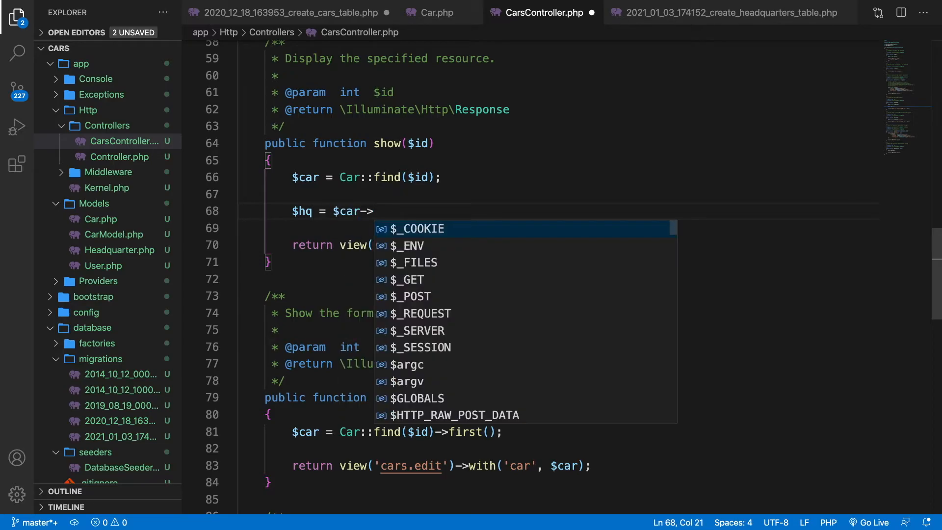
{"action": "type", "text": "headquart"}
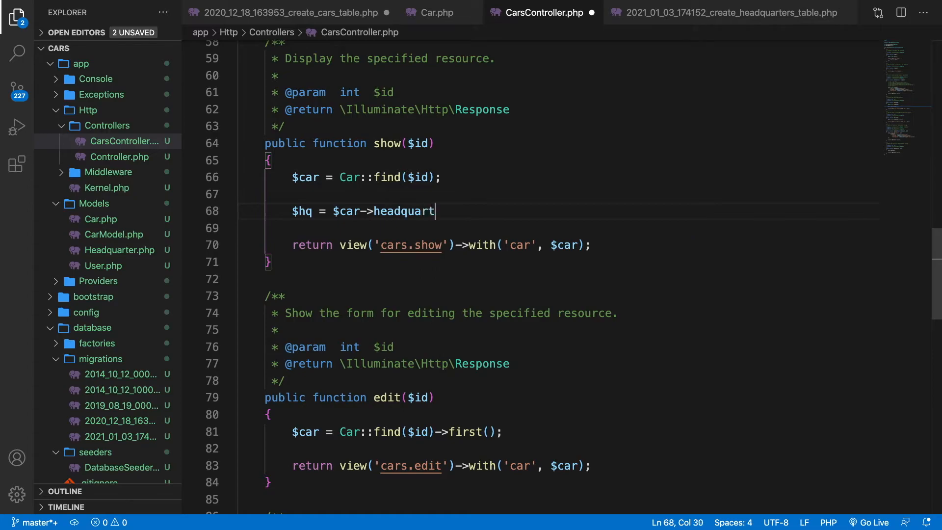
{"action": "type", "text": "er;"}
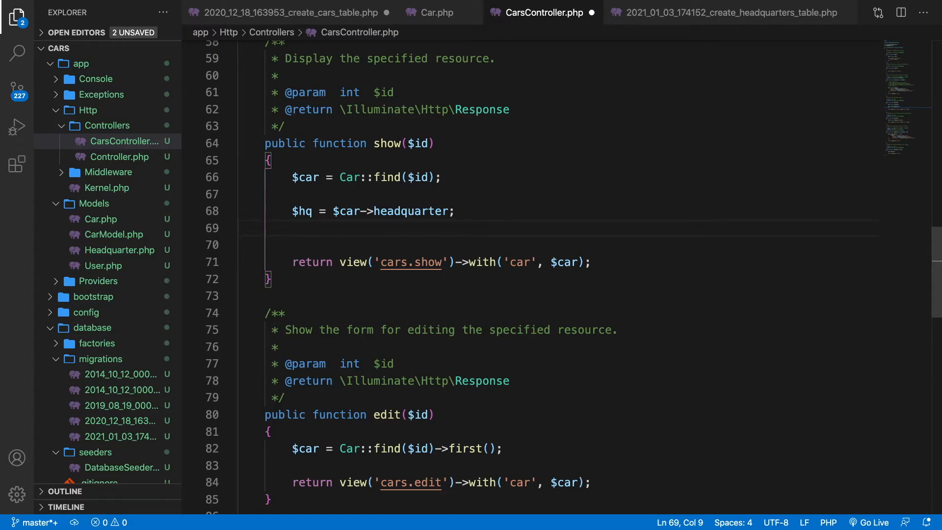
{"action": "type", "text": "dd($"}
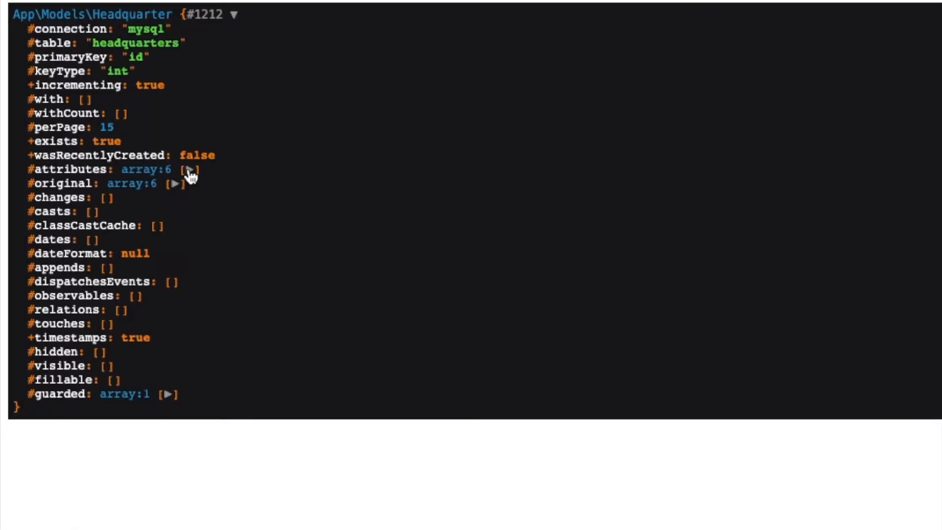
- Expand the dumped Headquarter's attributes array and select the country key
{"action": "left_click", "coordinate": [188, 170]}
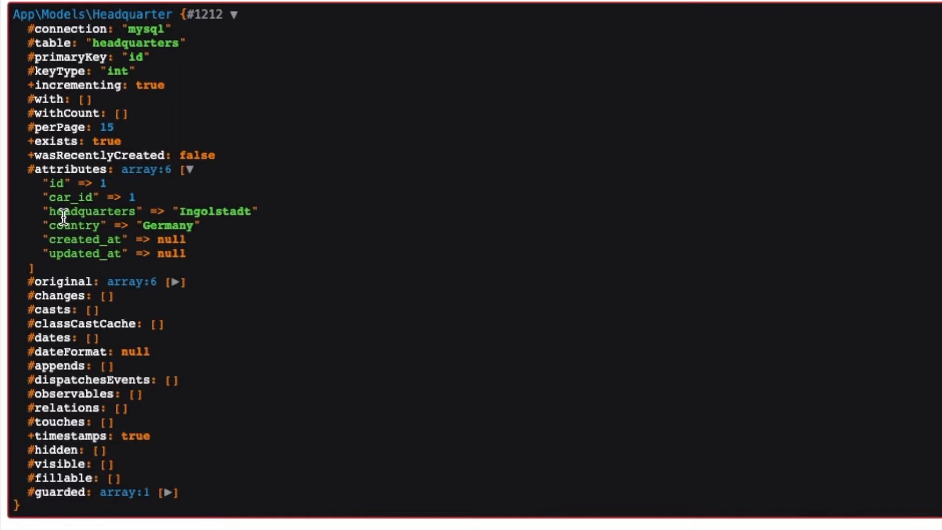
{"action": "double_click", "coordinate": [74, 225]}
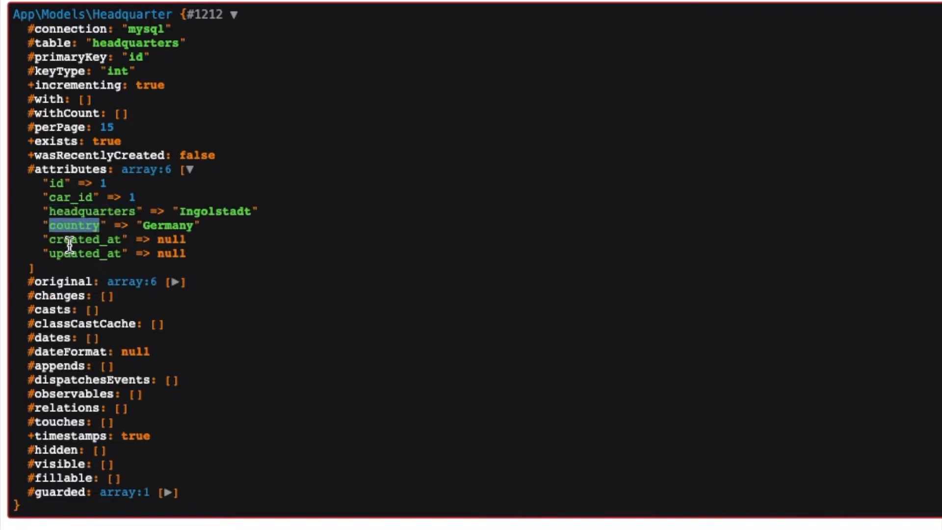
{"action": "mouse_move", "coordinate": [194, 266]}
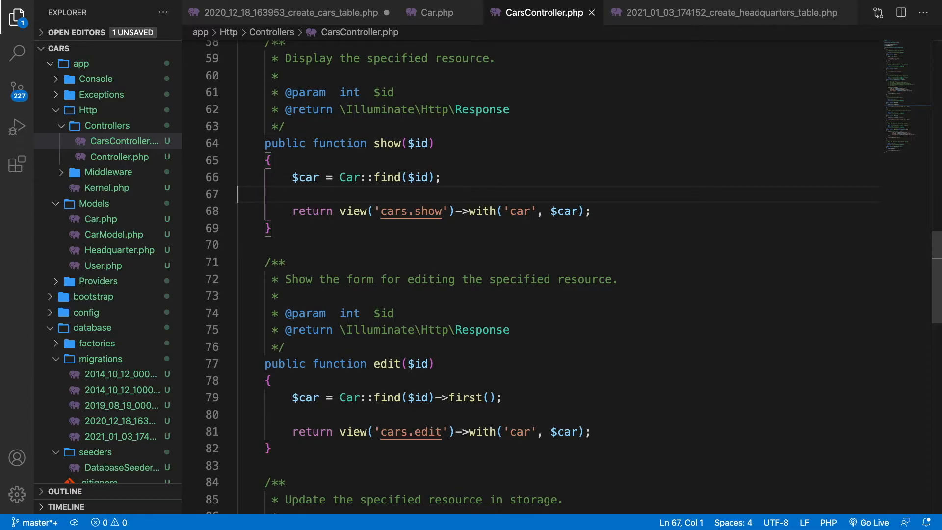
- Add {{ $car->headquarter }} on line 2 of cars/show.blade.php
{"action": "left_click", "coordinate": [123, 354]}
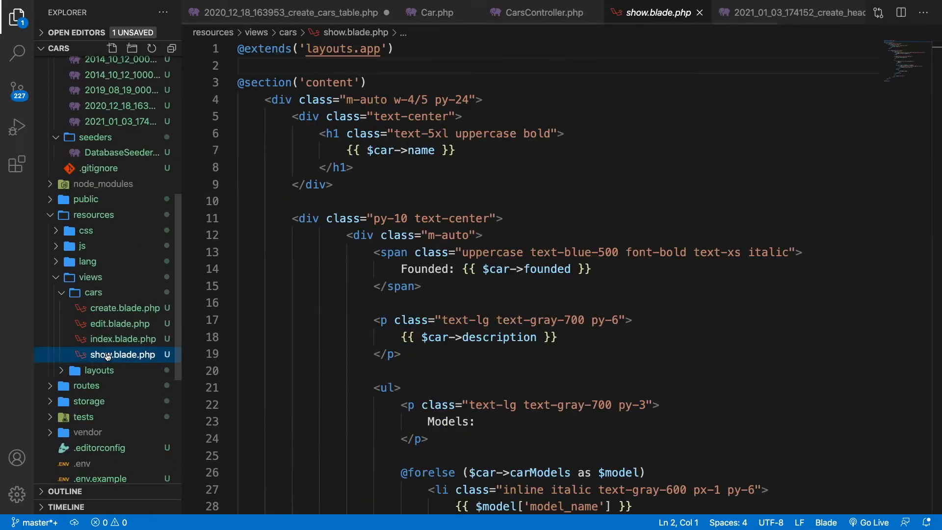
{"action": "mouse_move", "coordinate": [392, 252]}
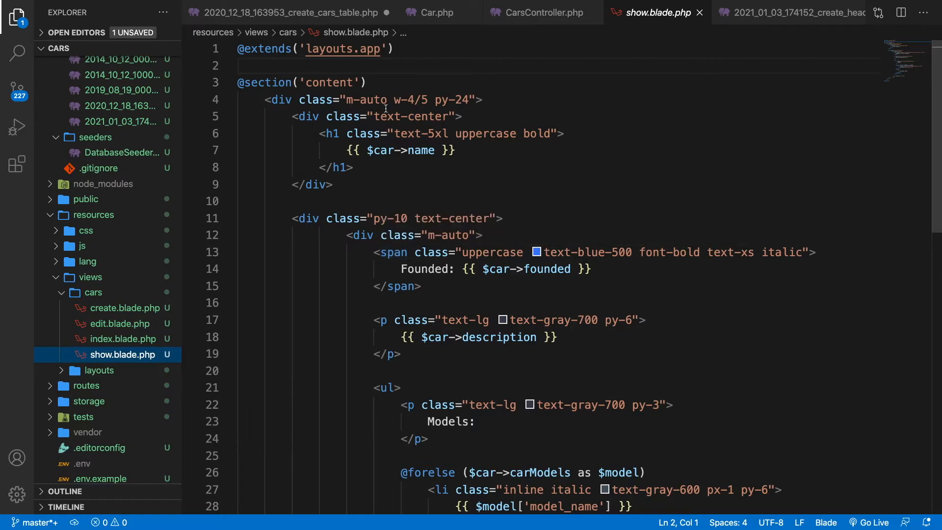
{"action": "type", "text": "{{ }}"}
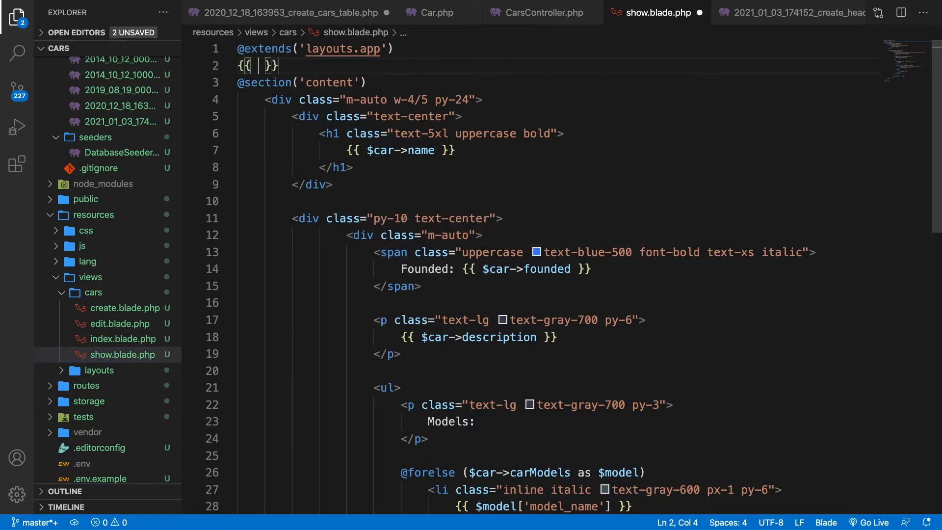
{"action": "type", "text": "$car->"}
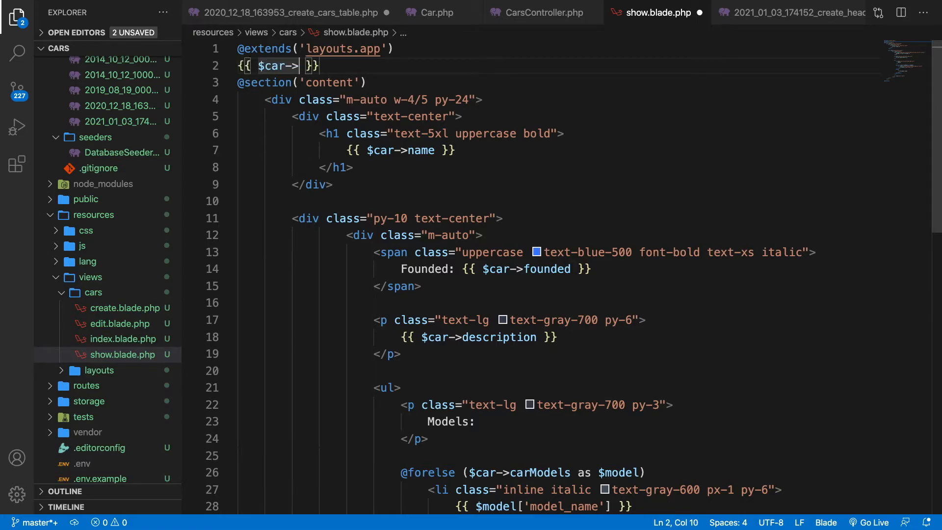
{"action": "type", "text": "headqu"}
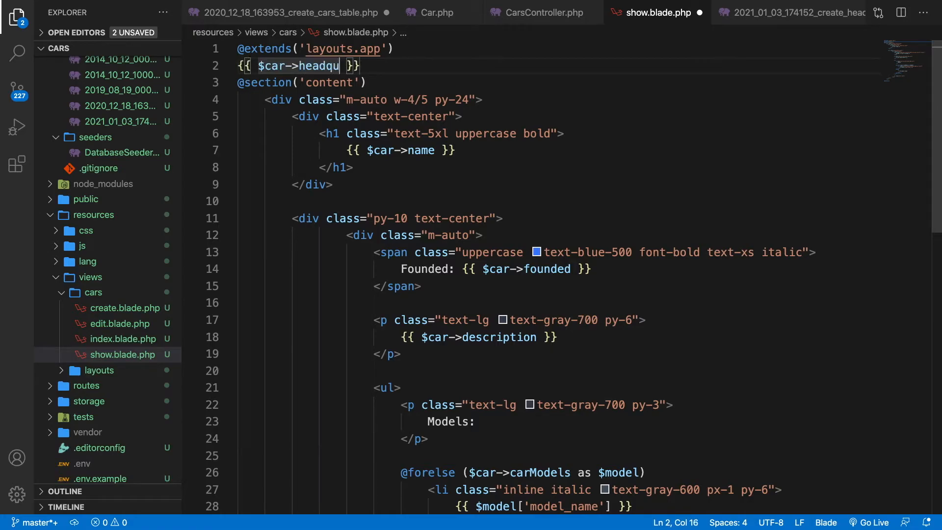
{"action": "type", "text": "arter"}
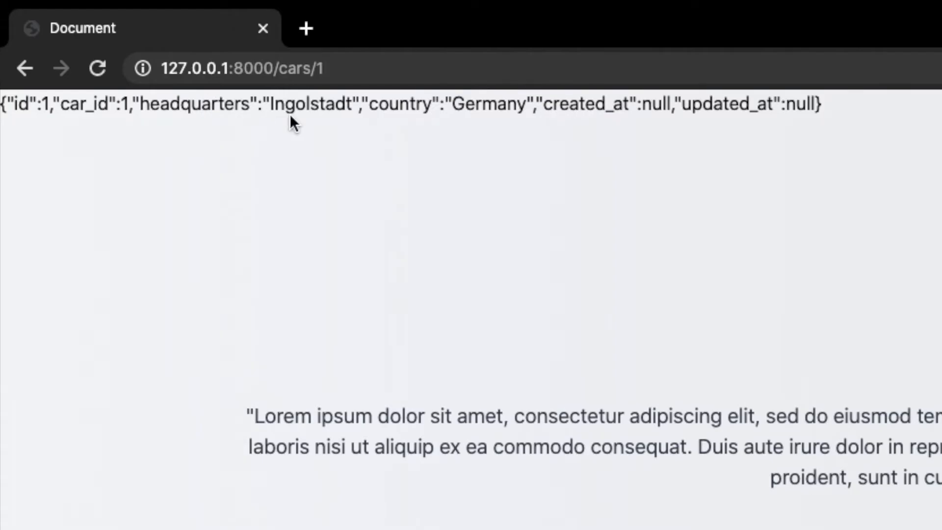
{"action": "mouse_move", "coordinate": [715, 128]}
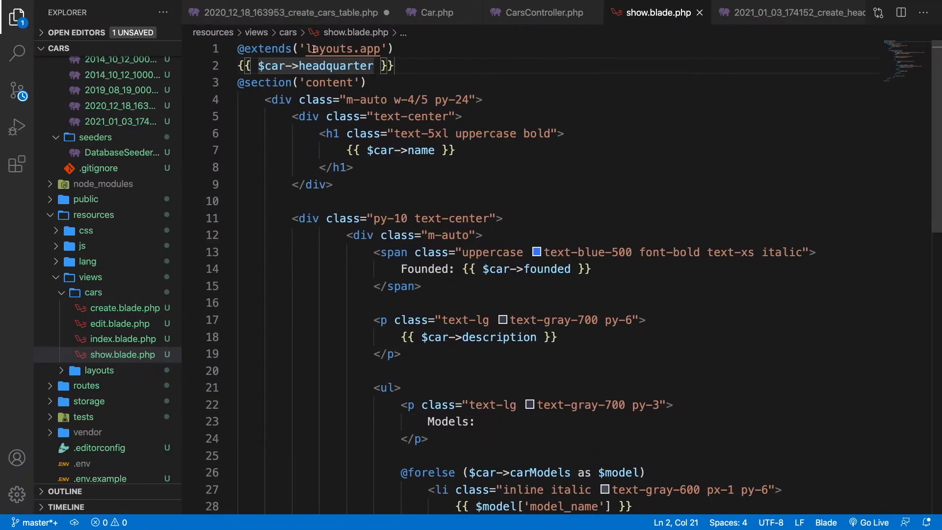
- Change line 2 of show.blade.php to output {{ $car->headquarter->country }}
{"action": "type", "text": "-"}
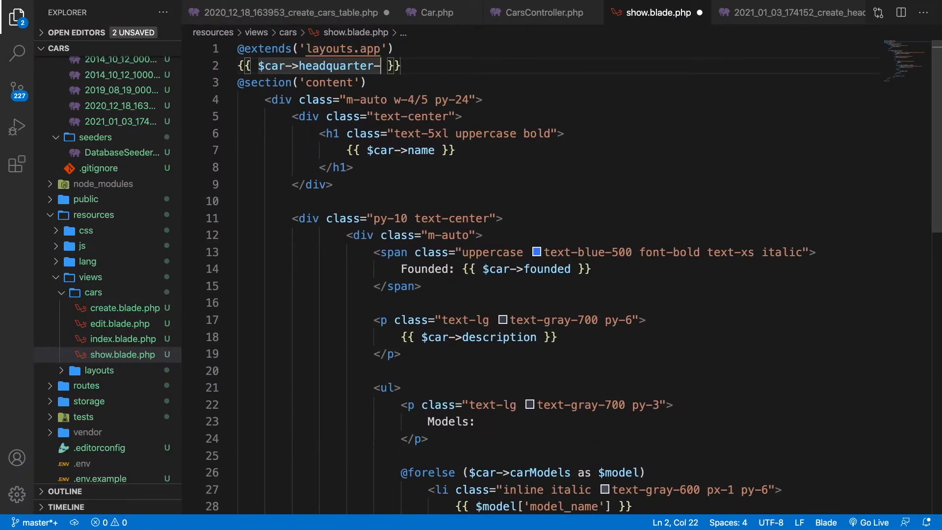
{"action": "type", "text": ">country"}
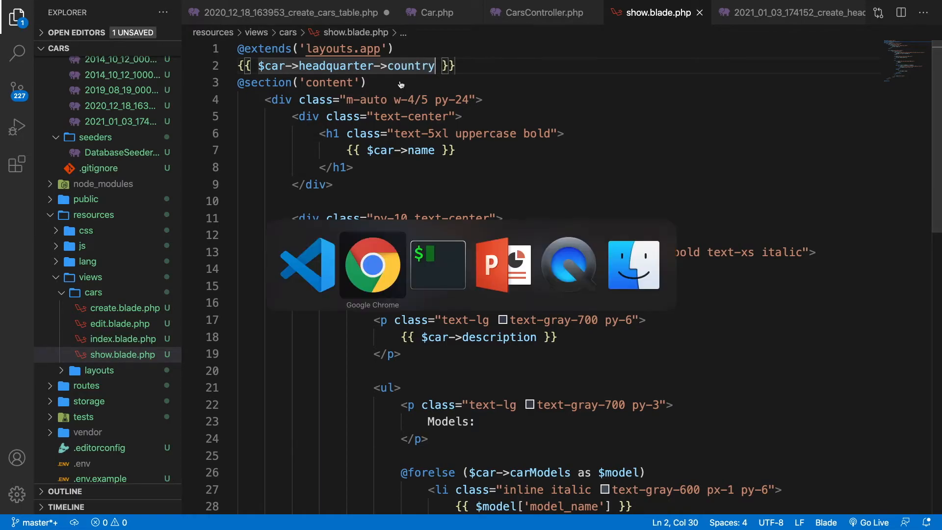
{"action": "left_click", "coordinate": [373, 265]}
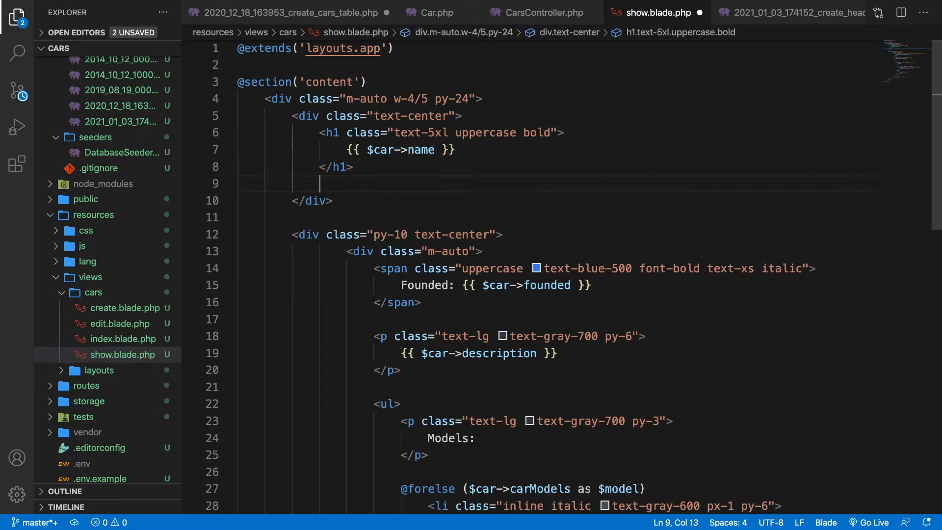
- Add a paragraph with classes text-lg, text-g… and py-6 under the car heading
{"action": "type", "text": "<p>"}
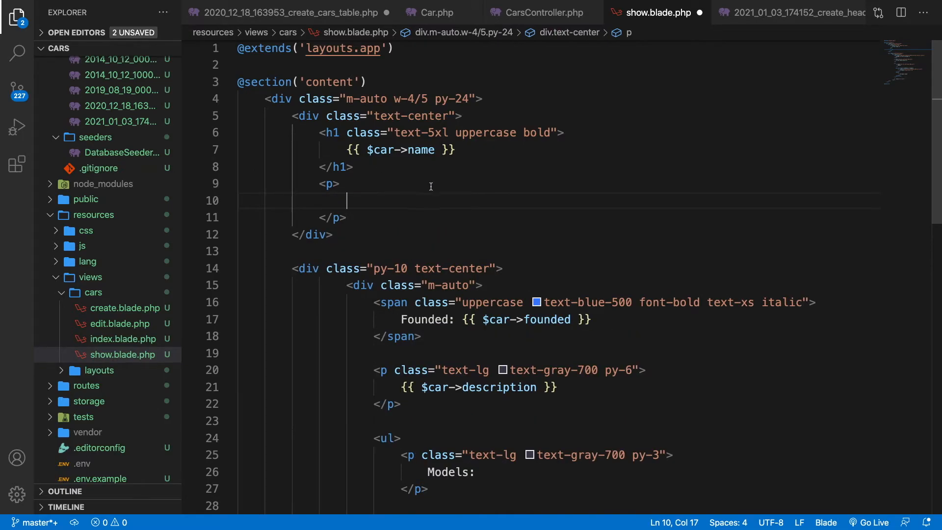
{"action": "type", "text": "class=\""}
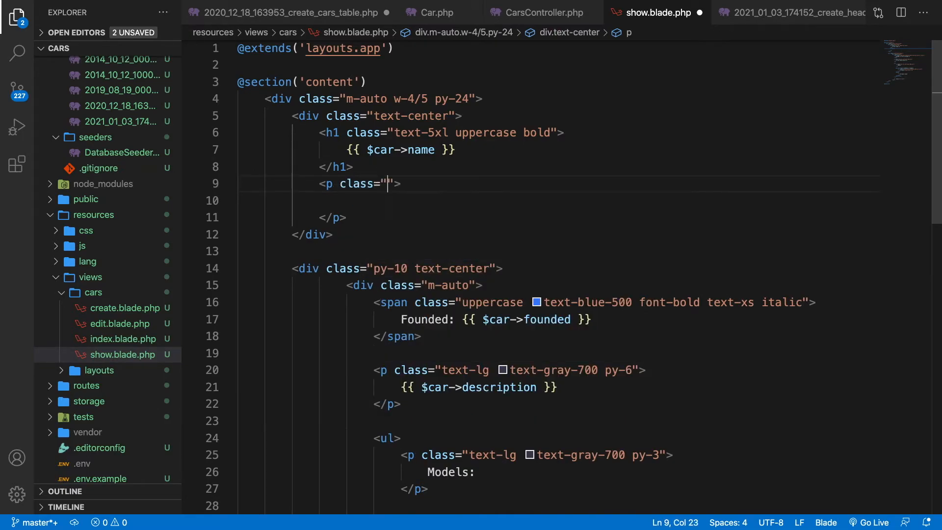
{"action": "type", "text": "text-lg"}
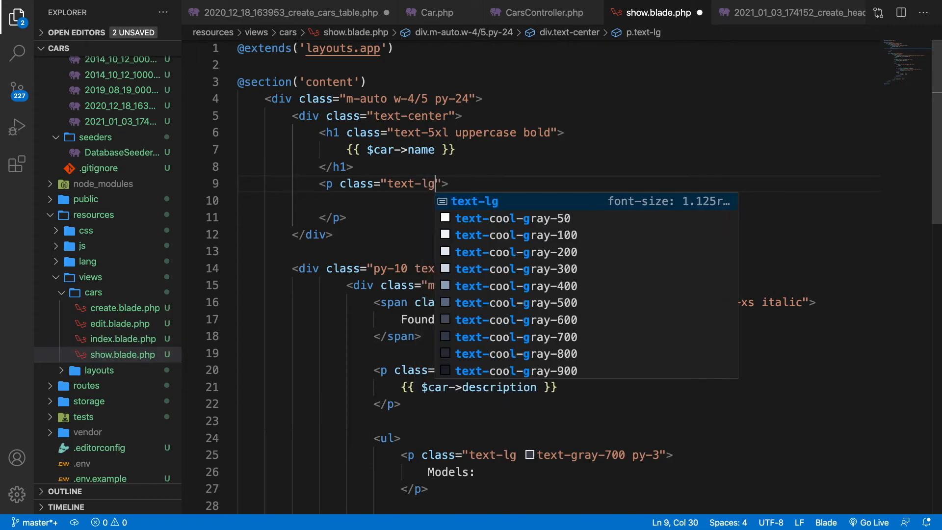
{"action": "type", "text": "text-gray-700"}
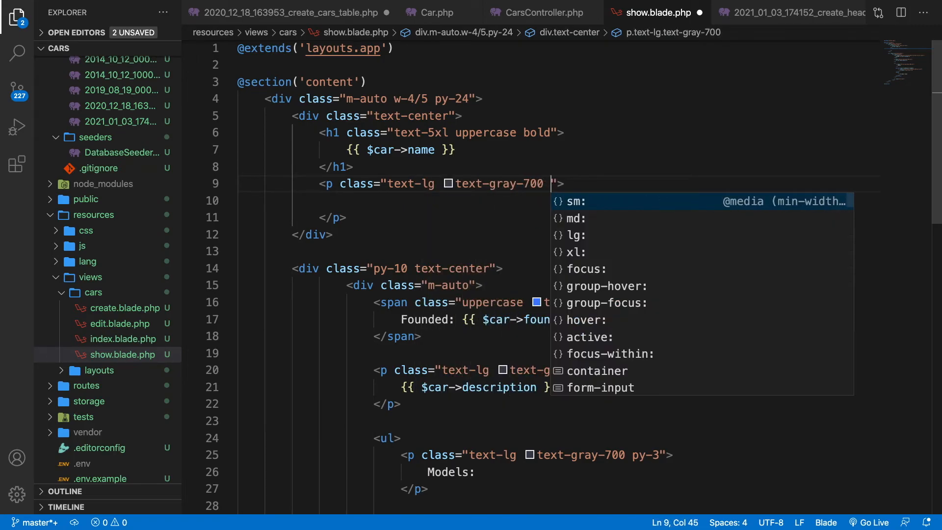
{"action": "type", "text": "py-6"}
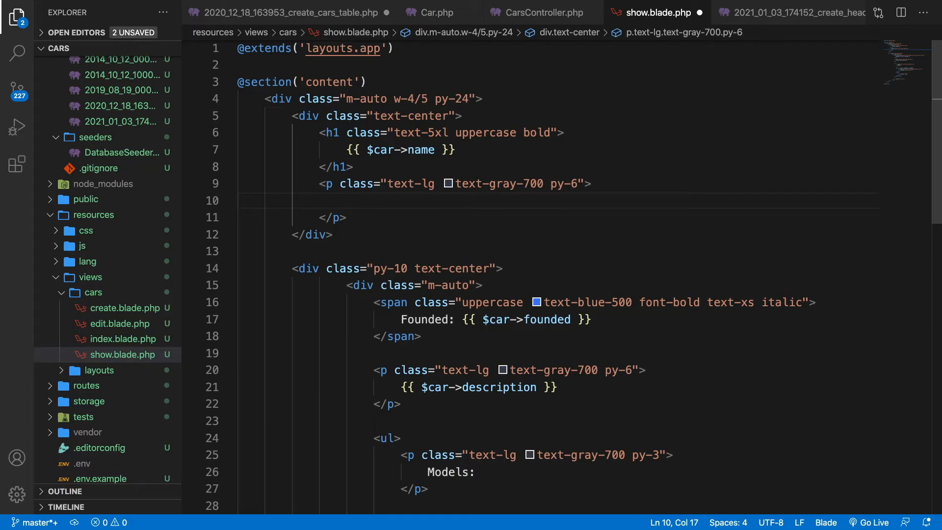
- Print {{ $car->headquarter->headquarters }} inside that paragraph and save the view
{"action": "type", "text": "{{ $ }}"}
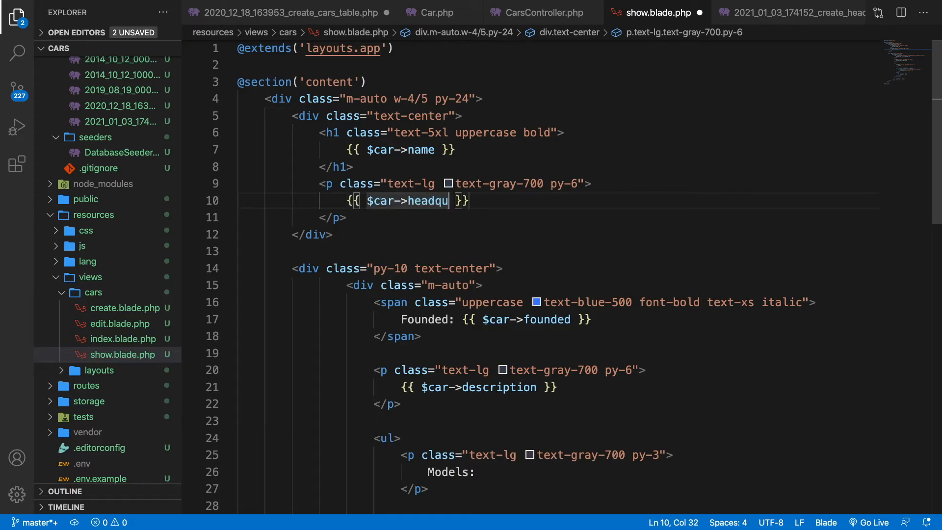
{"action": "type", "text": "arter->"}
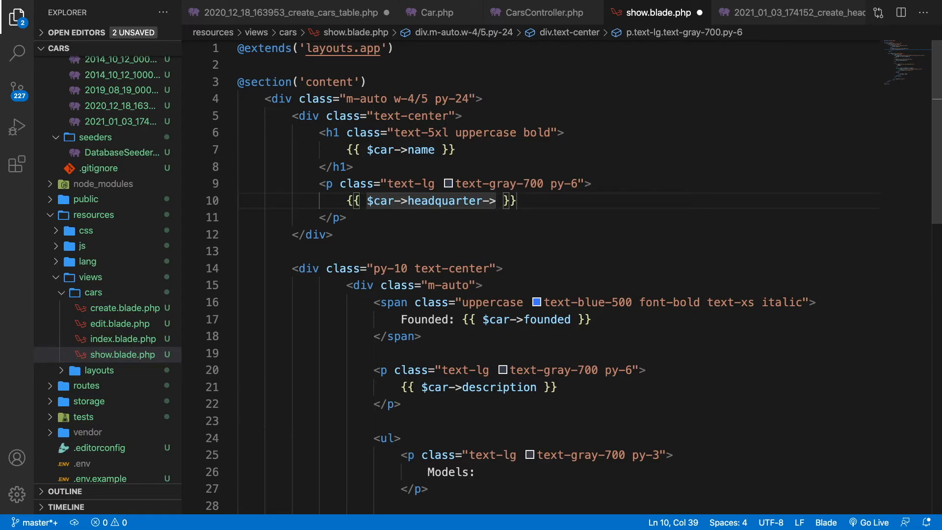
{"action": "type", "text": "->headquarter"}
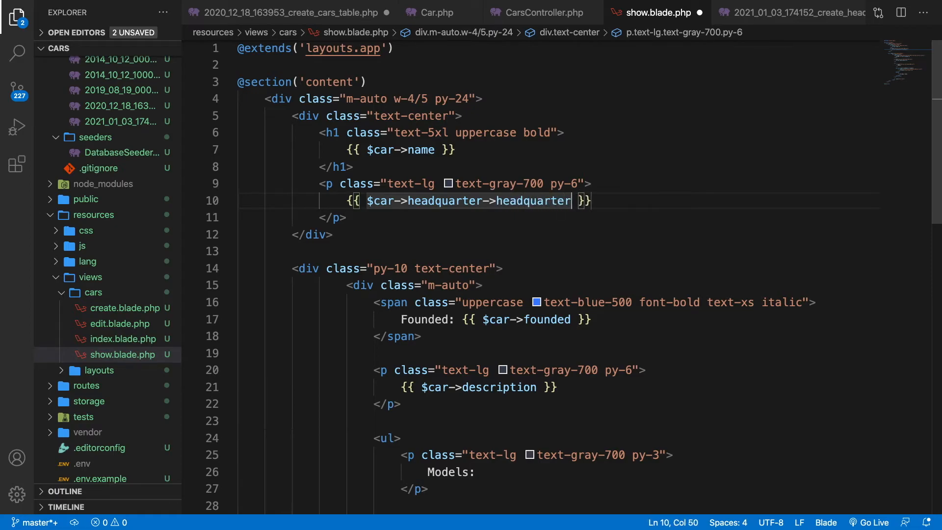
{"action": "type", "text": "s"}
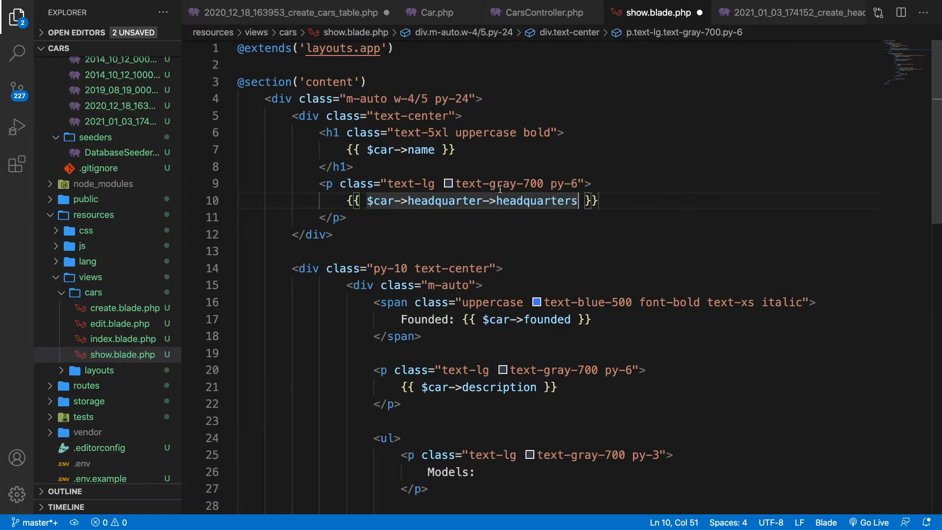
{"action": "key", "text": "cmd+tab"}
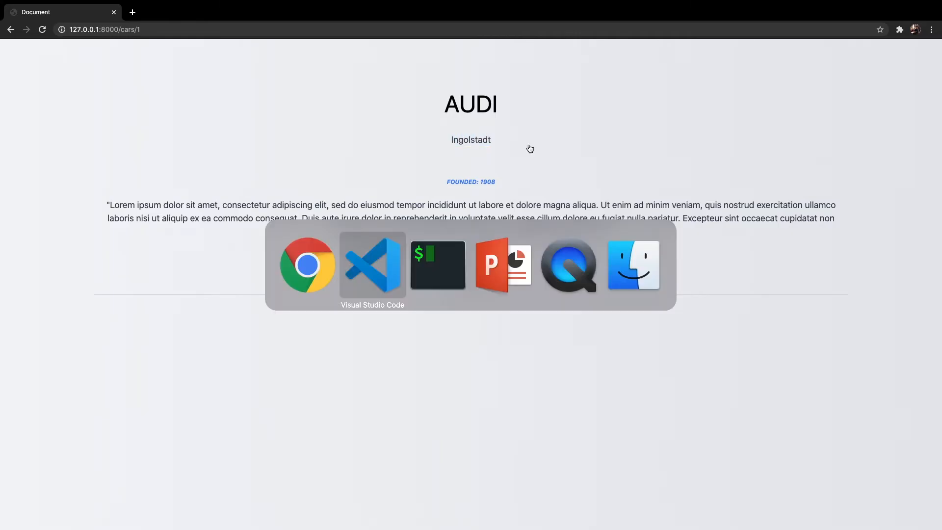
- Append ', {{ $car->headquarter->country }}' after the city output on line 10
{"action": "left_click", "coordinate": [372, 265]}
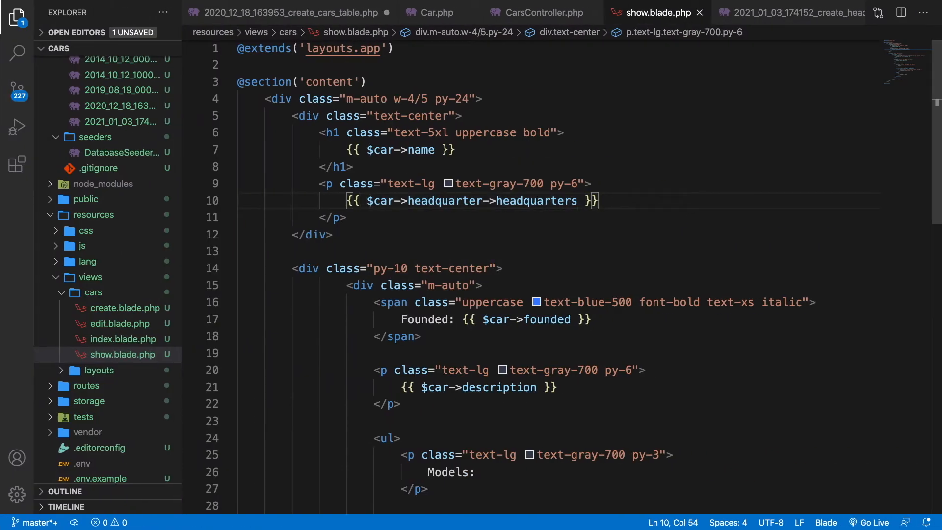
{"action": "type", "text": ", {}"}
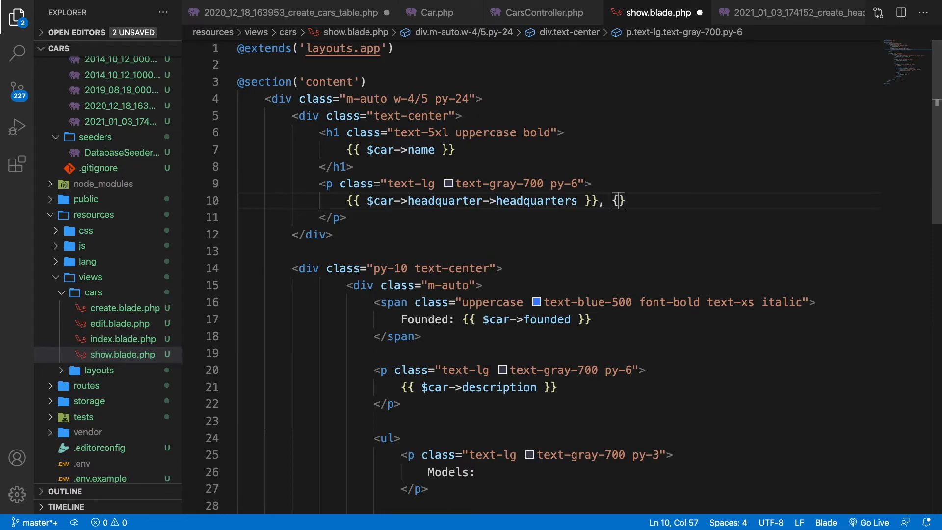
{"action": "type", "text": "$car->head"}
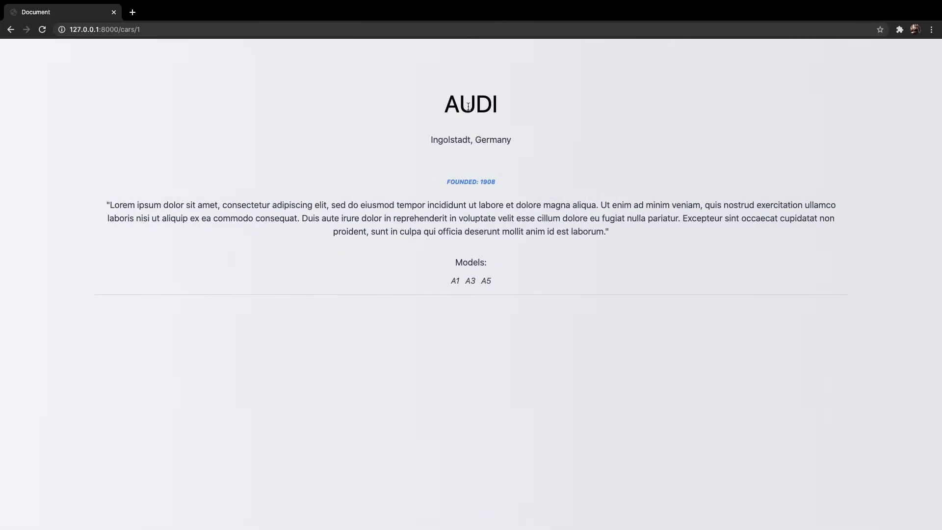
{"action": "left_click_drag", "start_coordinate": [430, 140], "coordinate": [490, 140]}
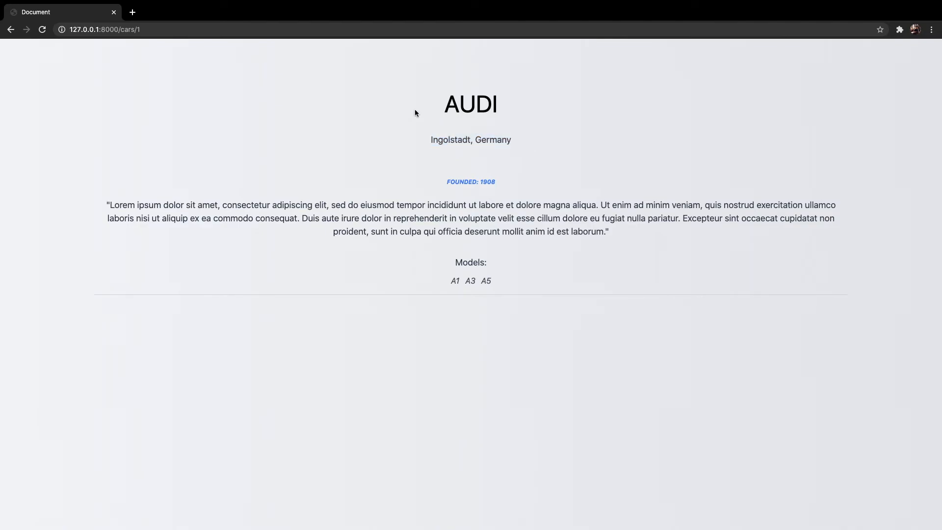
{"action": "double_click", "coordinate": [470, 104]}
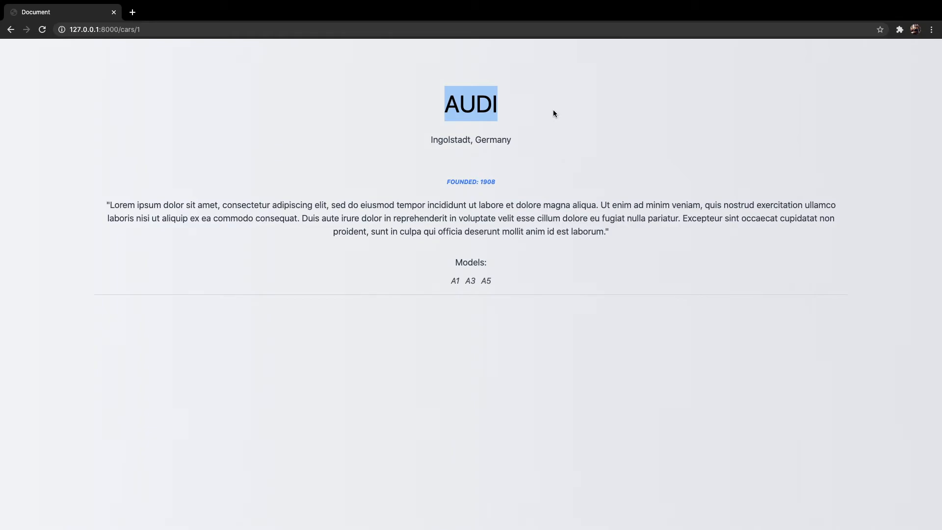
{"action": "left_click", "coordinate": [453, 150]}
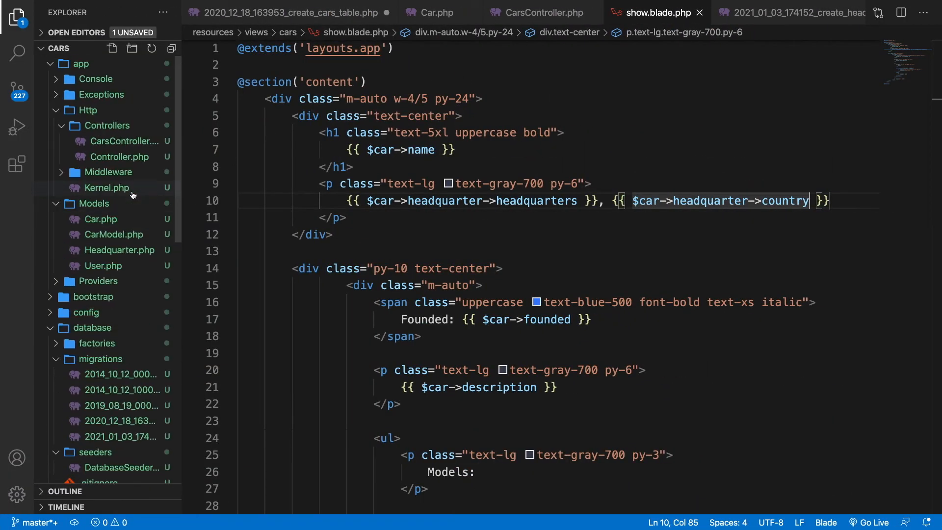
- In Headquarter.php, add public function car() returning $this->belongsTo(Car::class)
{"action": "left_click", "coordinate": [118, 250]}
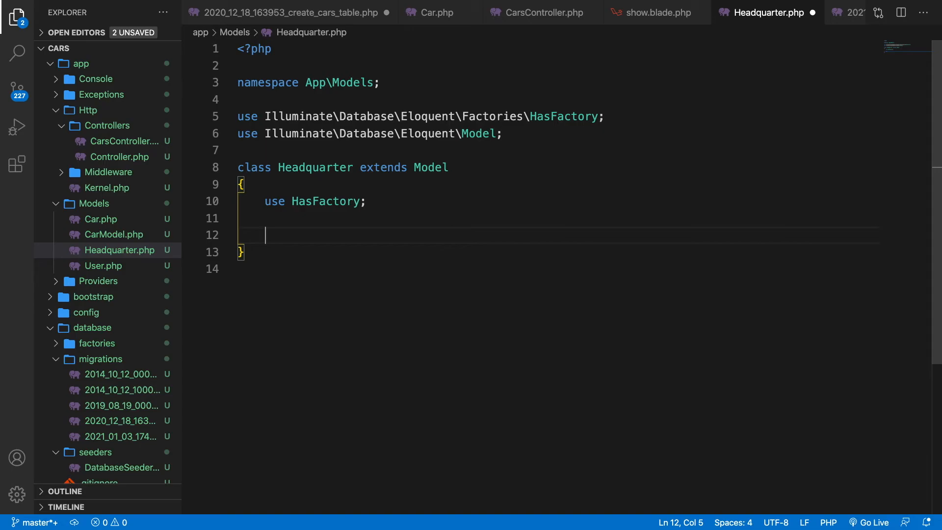
{"action": "type", "text": "public function car("}
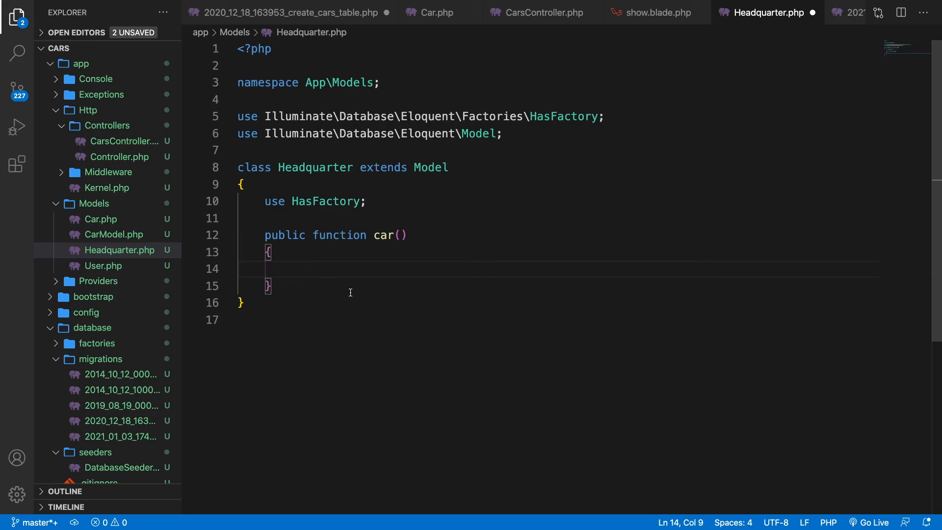
{"action": "type", "text": "return $th"}
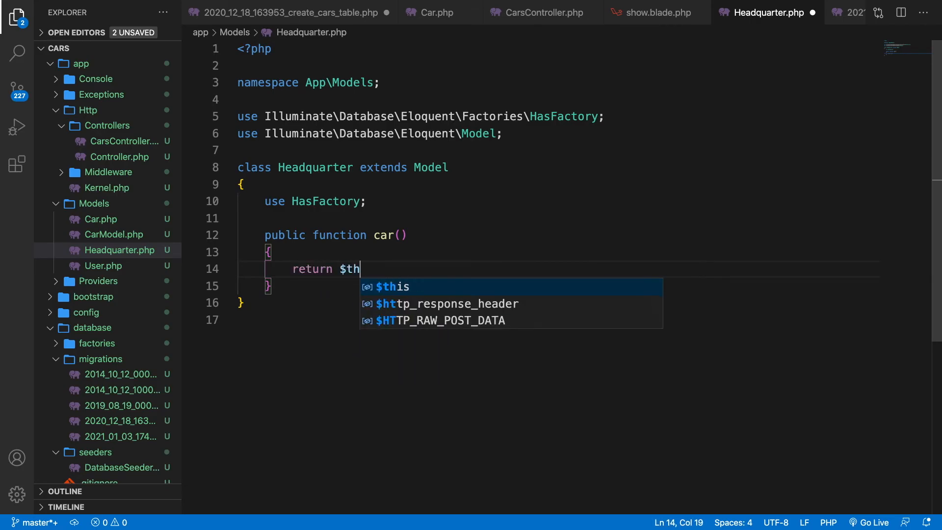
{"action": "type", "text": "is->belongsTo"}
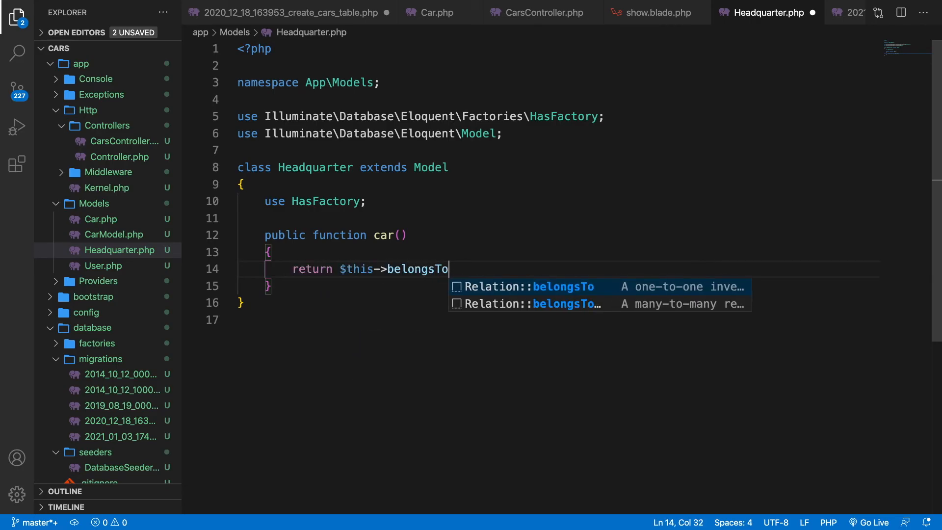
{"action": "key", "text": "Tab"}
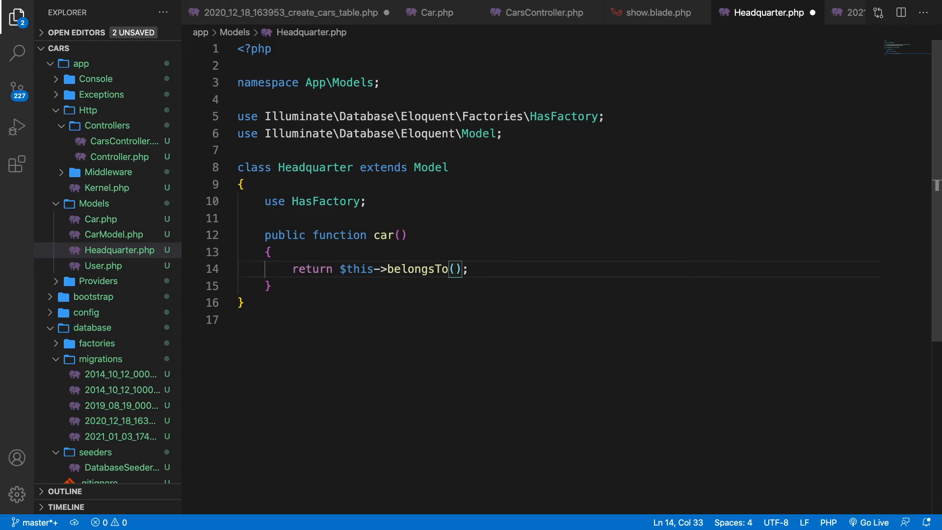
{"action": "type", "text": "Ca"}
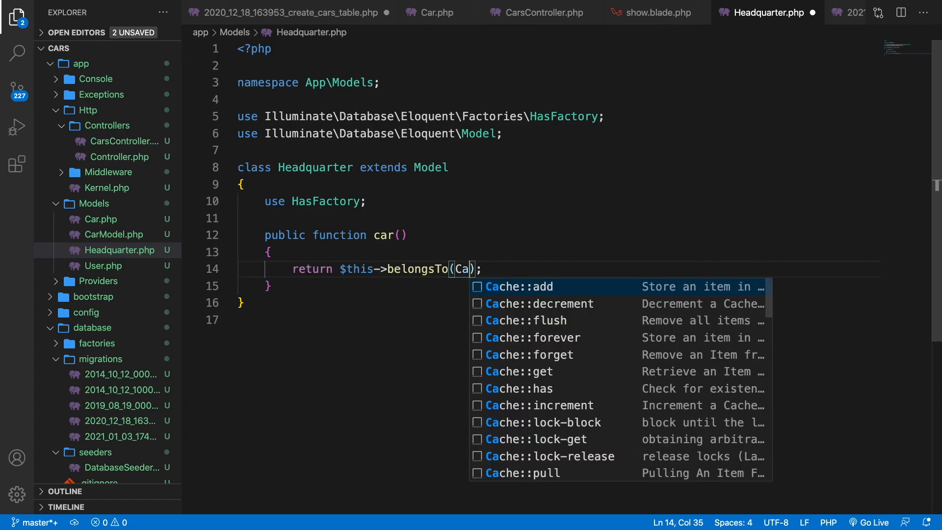
{"action": "type", "text": "r::class"}
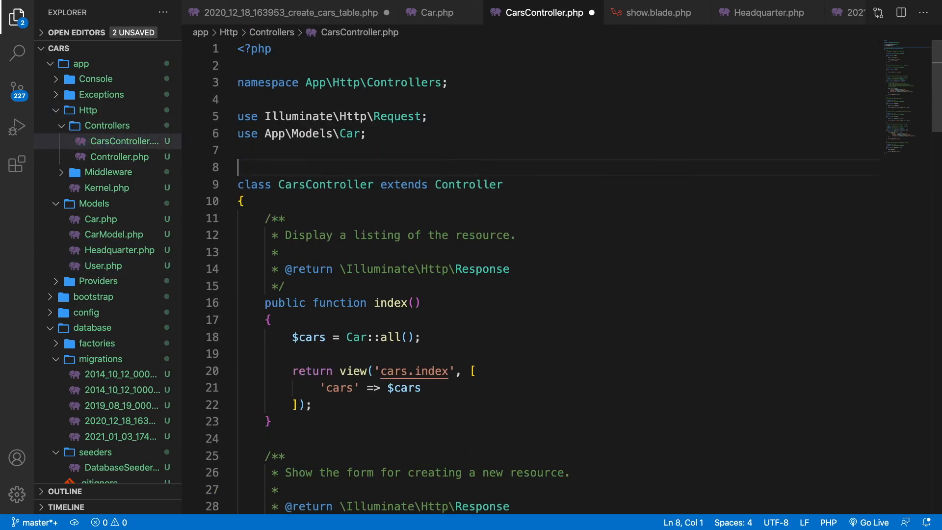
- Import App\Models\Headquarter, add $hq = Headquarter::find($id); var_dump($hq); and reload the car page
{"action": "type", "text": "use App\\Models\\"}
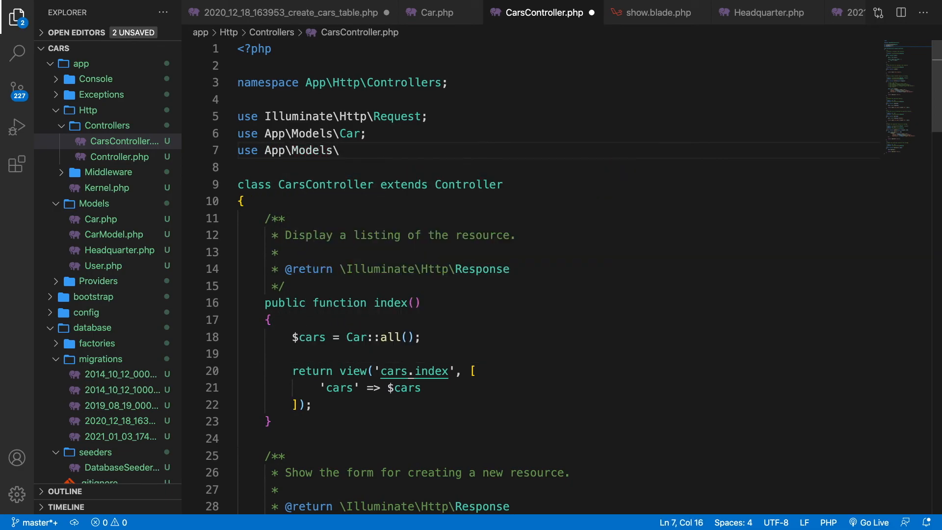
{"action": "type", "text": "Headquarter;"}
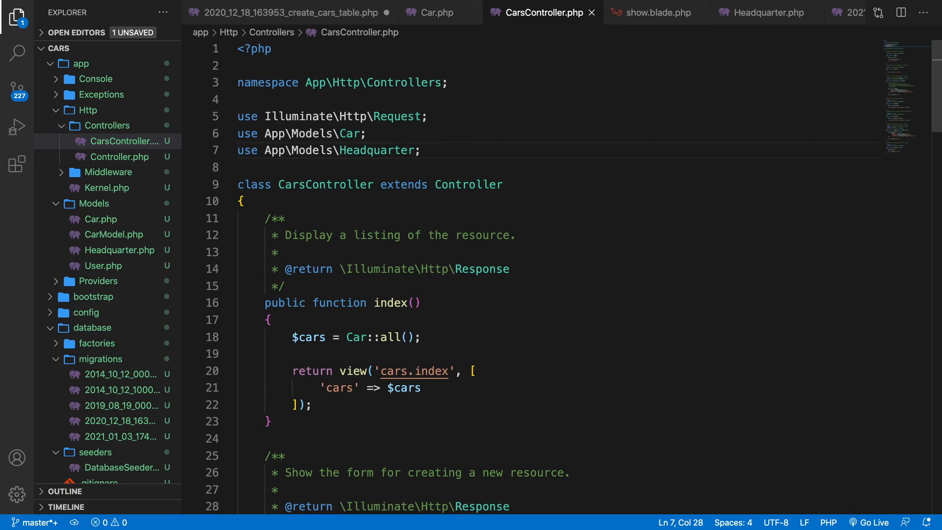
{"action": "scroll", "scroll_direction": "down", "scroll_amount": 3}
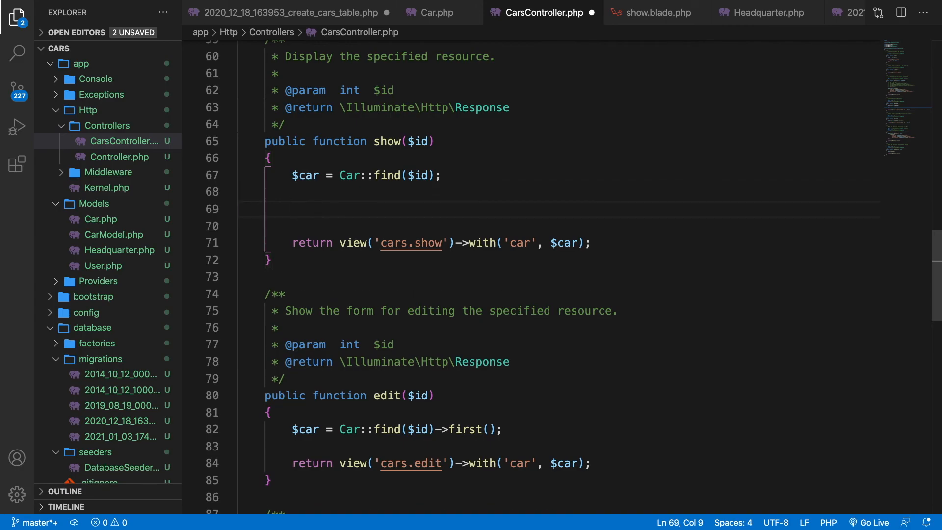
{"action": "type", "text": "$hq ="}
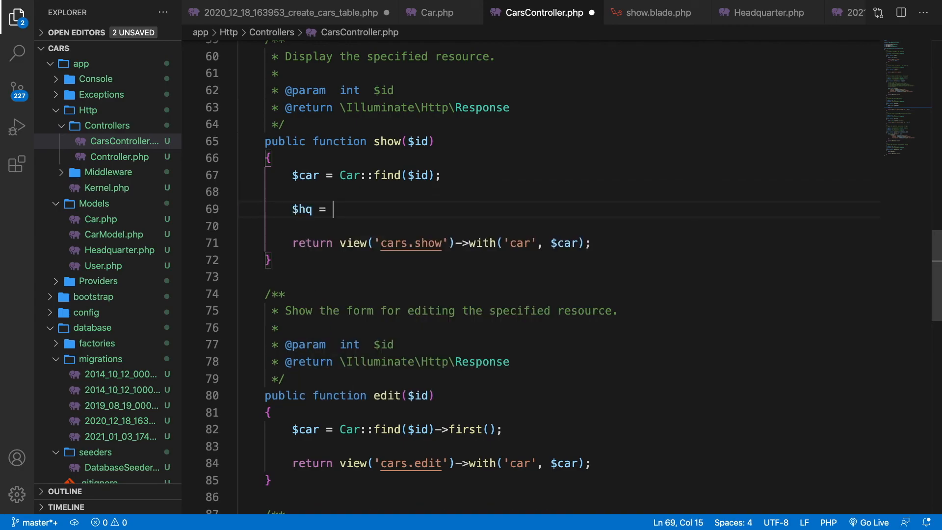
{"action": "type", "text": "Headquarter::"}
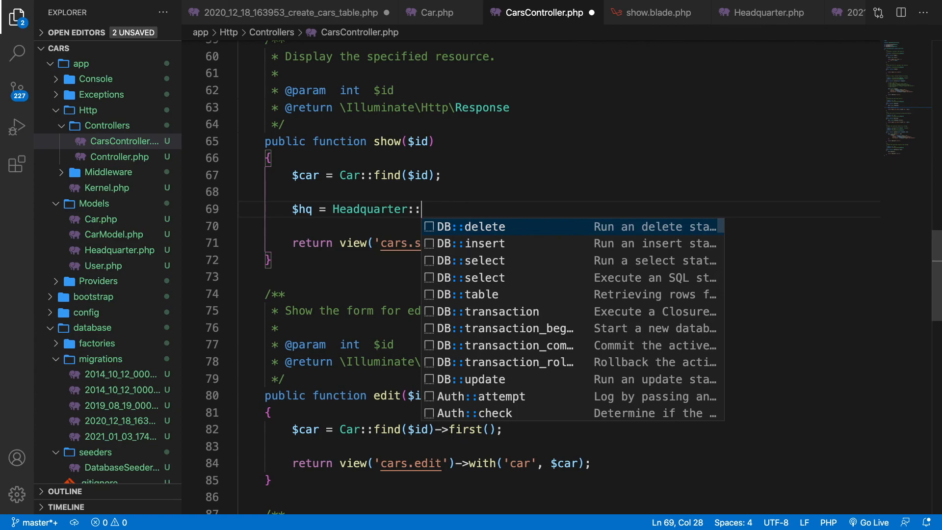
{"action": "type", "text": "find($id);"}
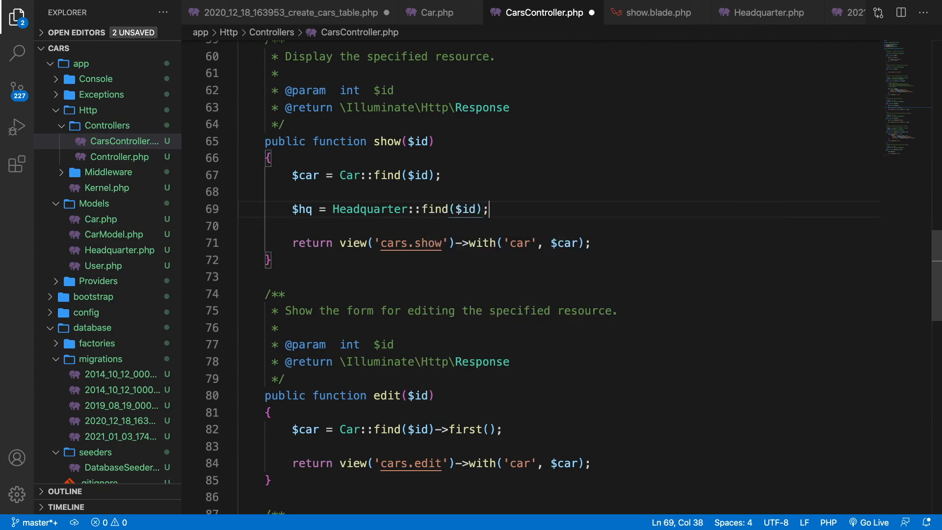
{"action": "type", "text": "var"}
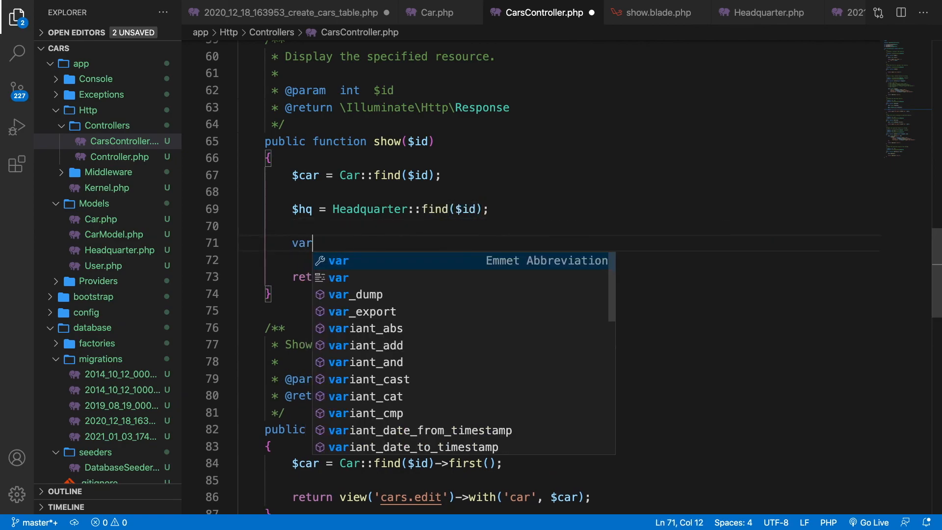
{"action": "type", "text": "_dump($hq);"}
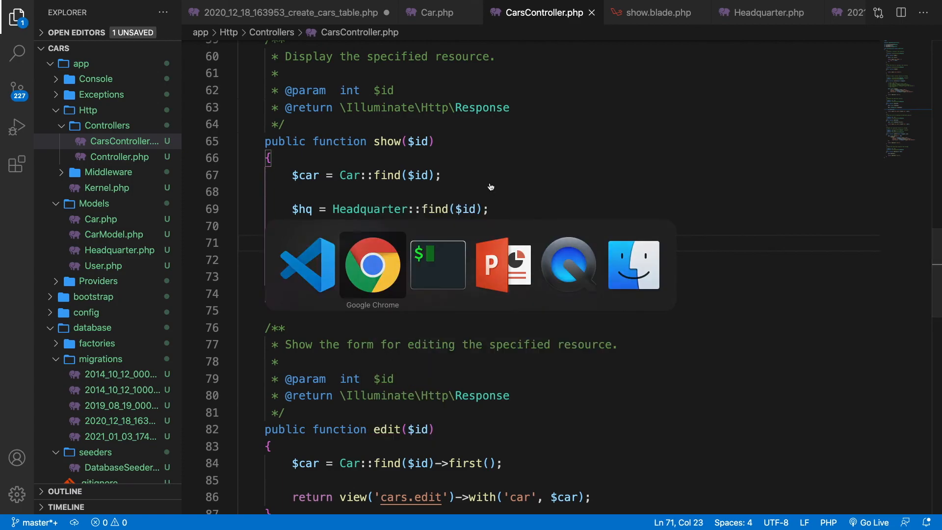
{"action": "left_click", "coordinate": [372, 264]}
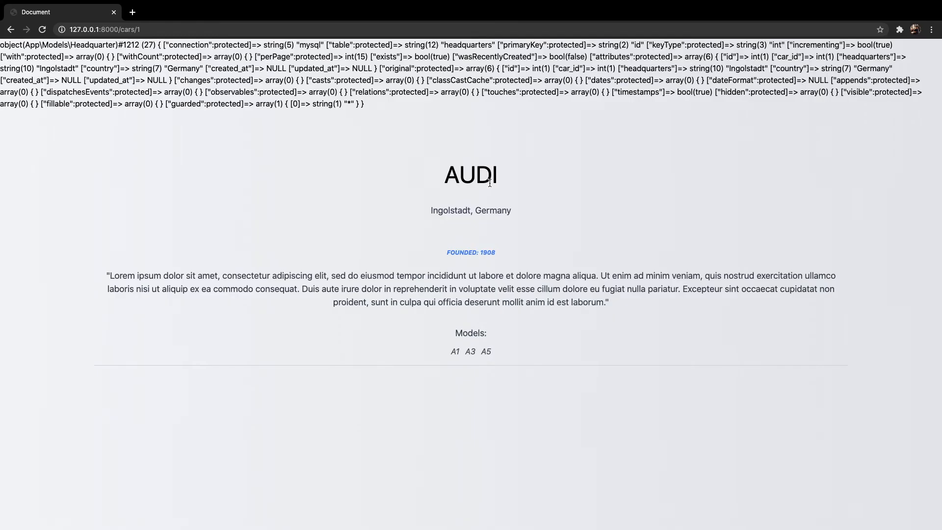